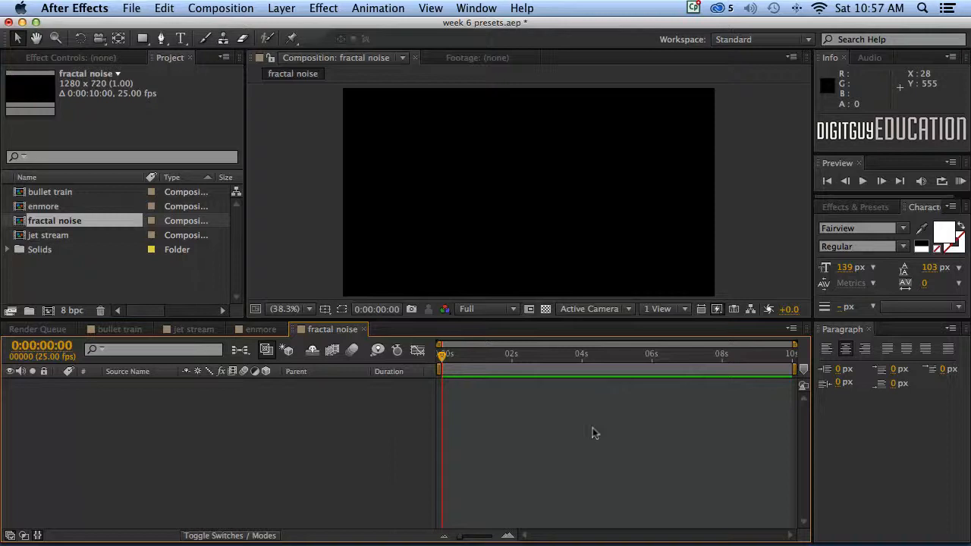
pyautogui.moveTo(572, 423)
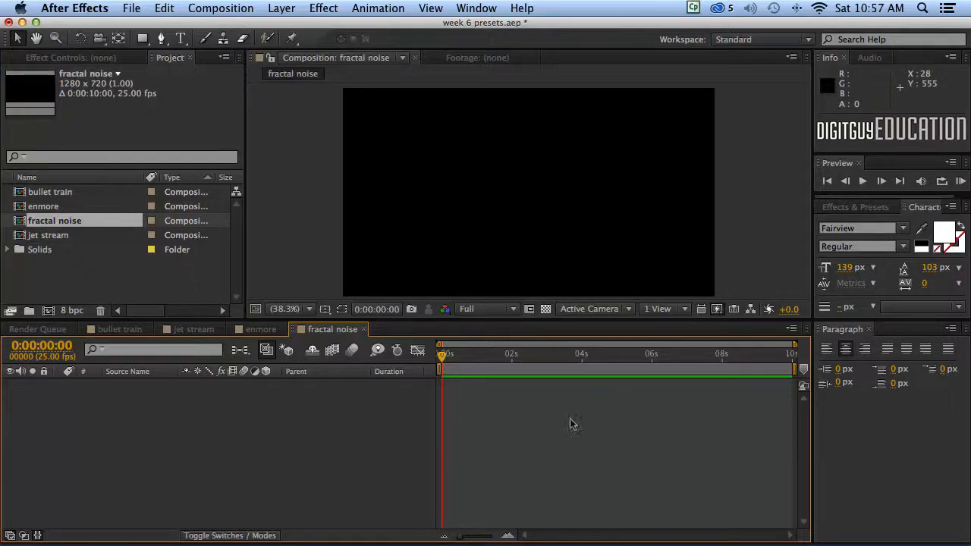
pyautogui.moveTo(540, 424)
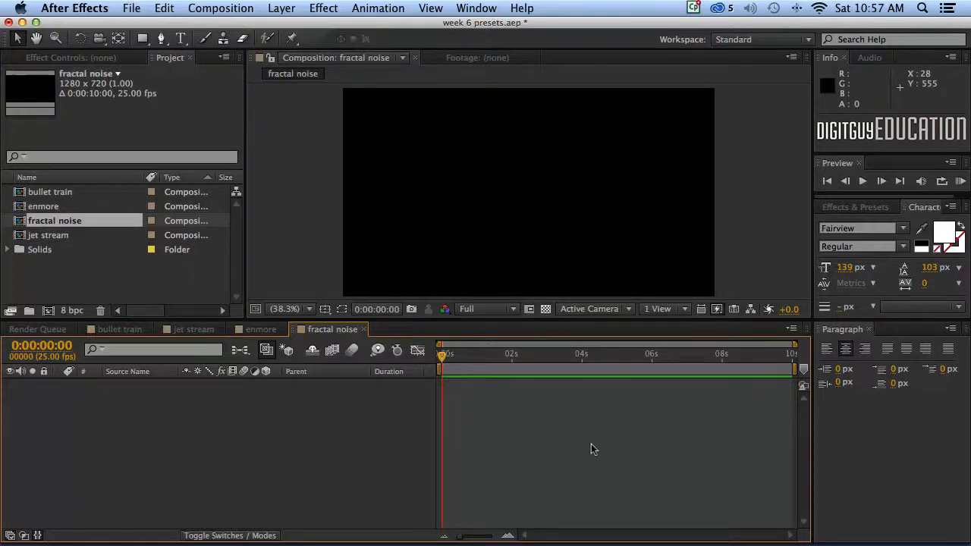
pyautogui.moveTo(552, 427)
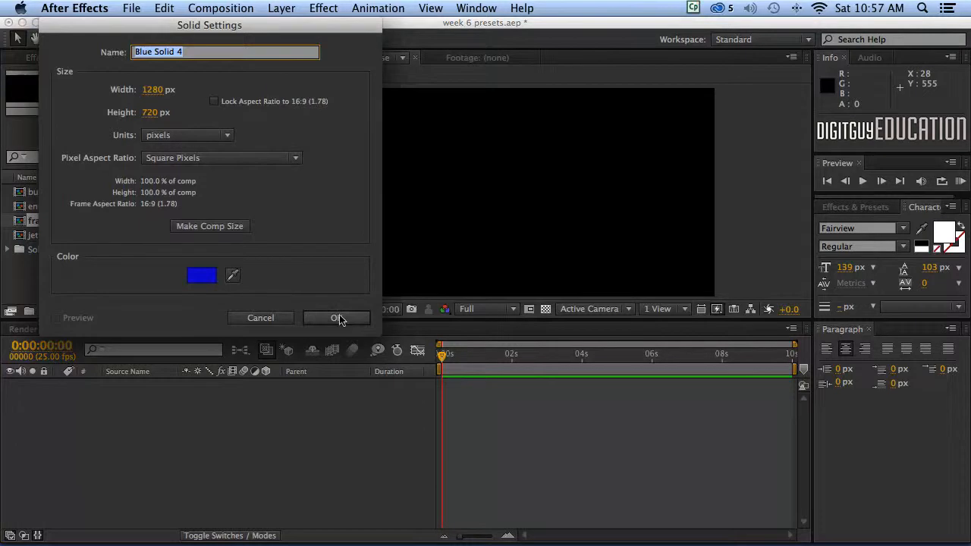
# Add a 1280×720 blue solid, Blue Solid 4, as the composition's only layer
pyautogui.click(337, 317)
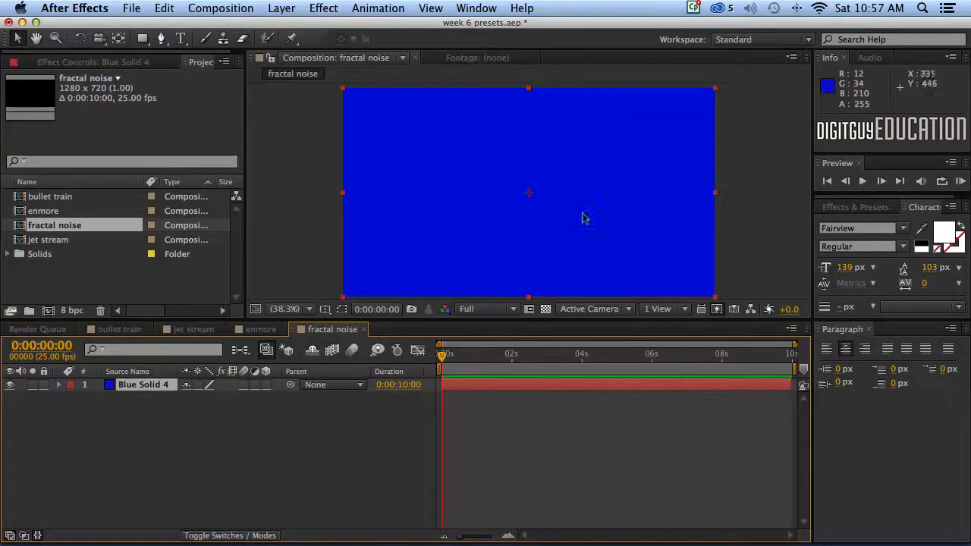
pyautogui.moveTo(689, 221)
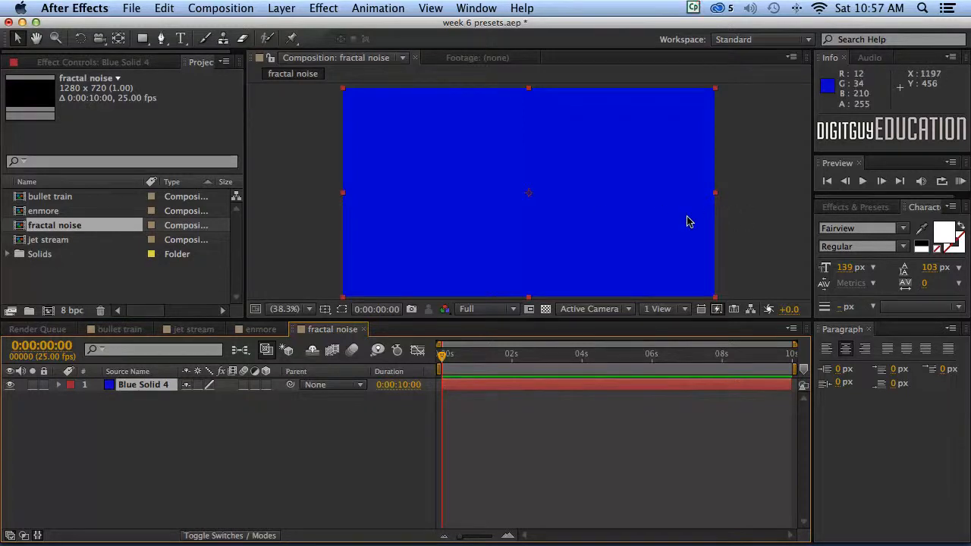
pyautogui.moveTo(557, 169)
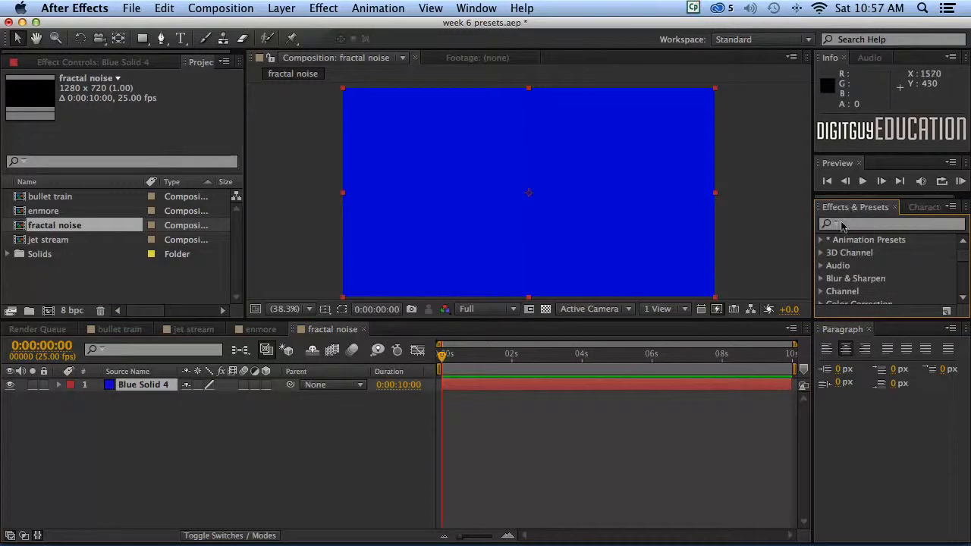
# Search the effects list for 'fract' to locate Fractal Noise under Noise & Grain
pyautogui.click(873, 223)
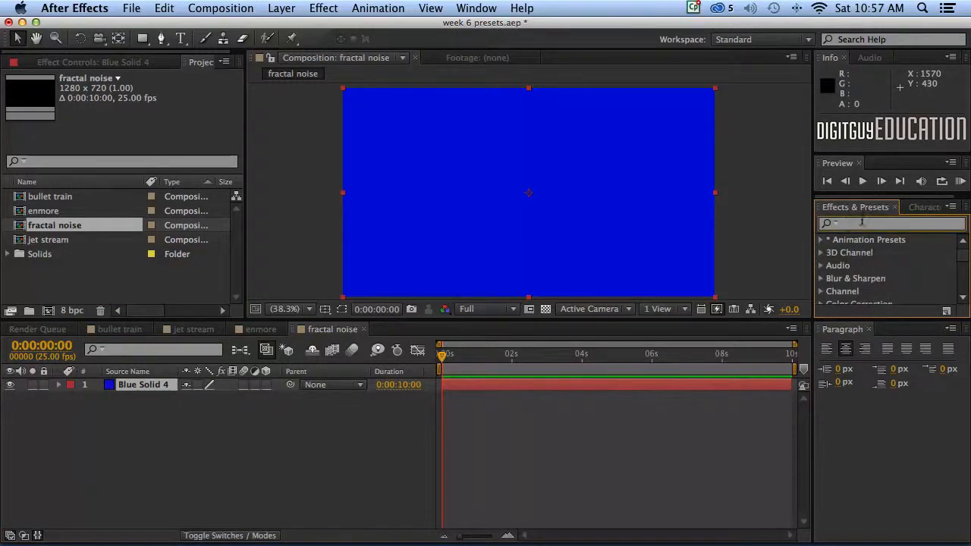
pyautogui.write('fractal noise')
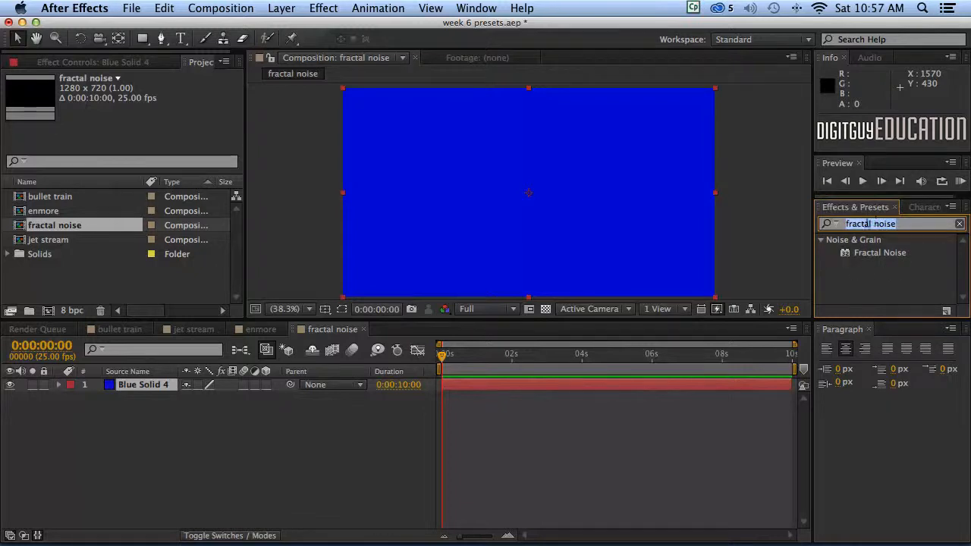
pyautogui.moveTo(846, 284)
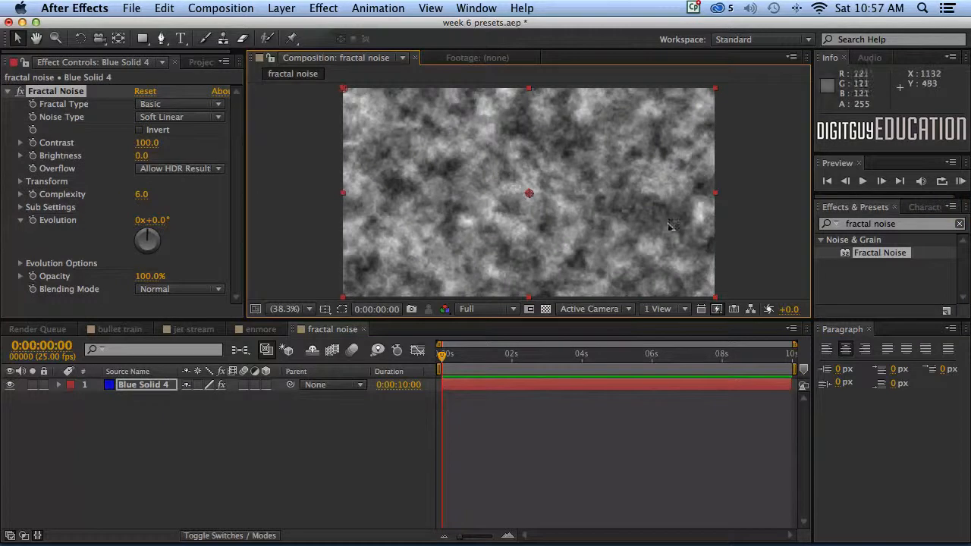
pyautogui.moveTo(736, 242)
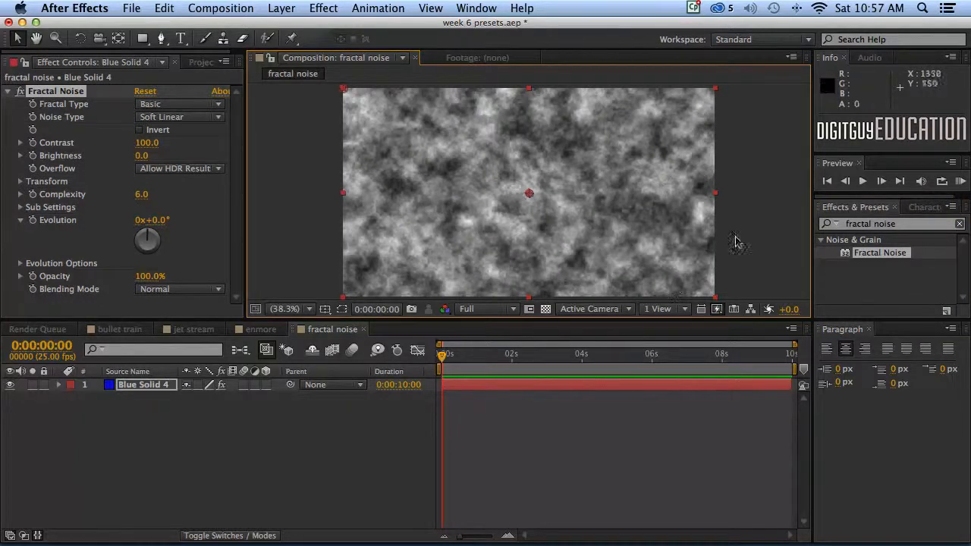
pyautogui.moveTo(576, 296)
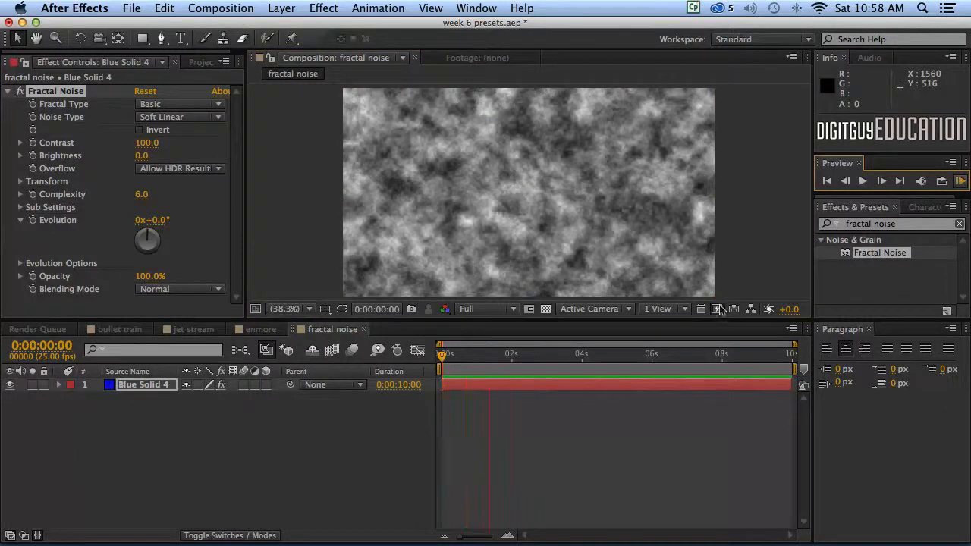
pyautogui.click(554, 353)
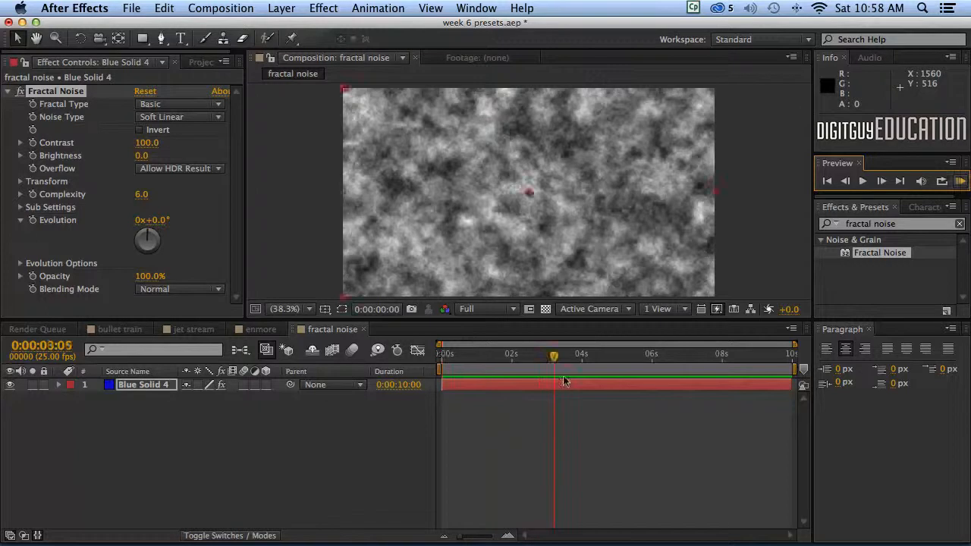
pyautogui.click(443, 353)
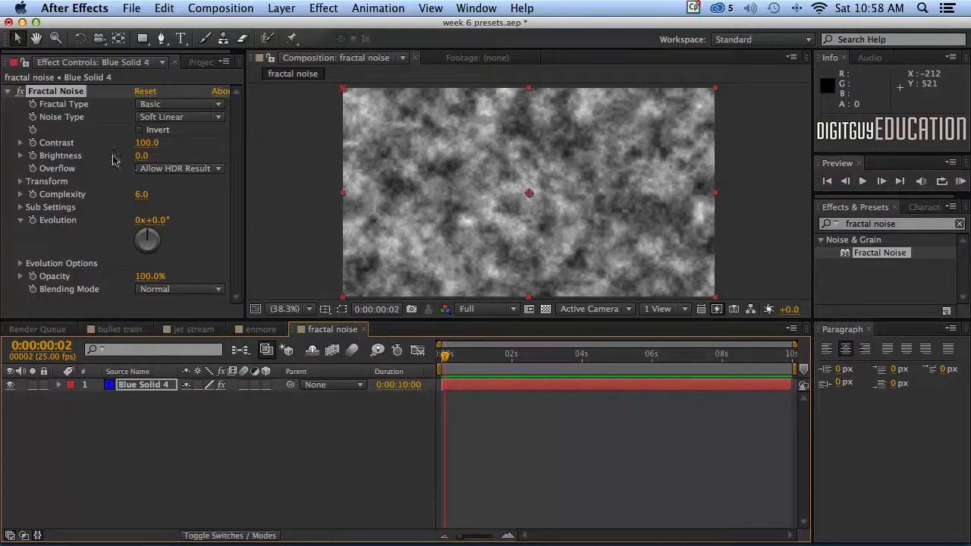
pyautogui.moveTo(78, 141)
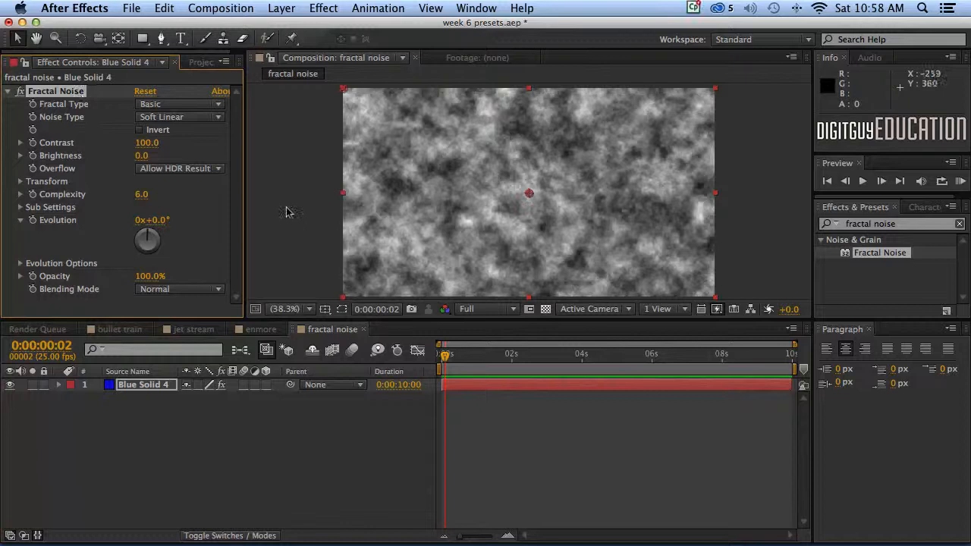
pyautogui.moveTo(442, 313)
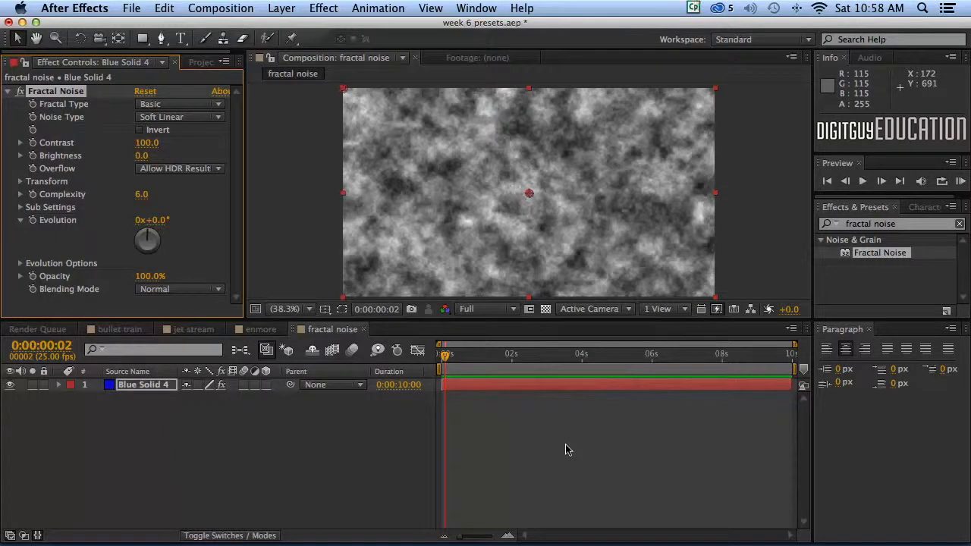
pyautogui.moveTo(393, 346)
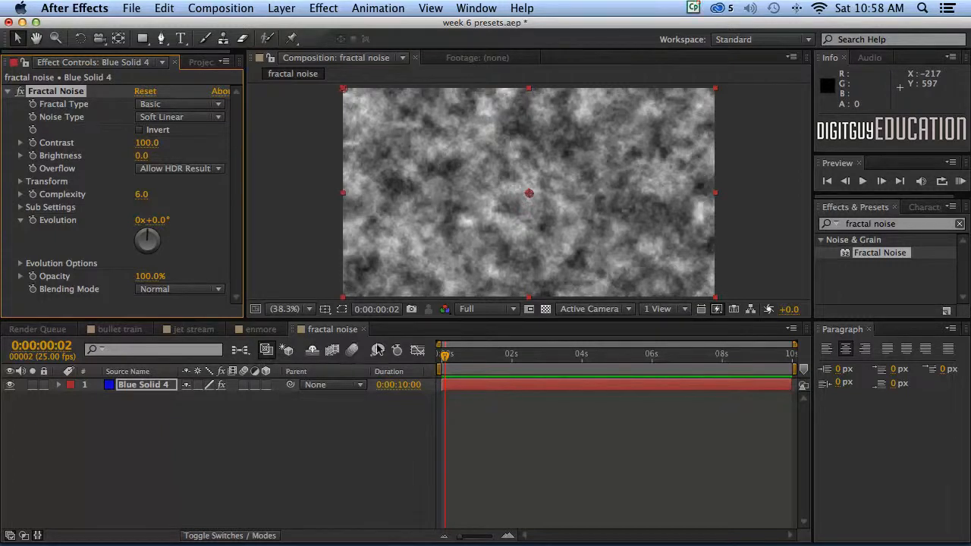
pyautogui.moveTo(378, 349)
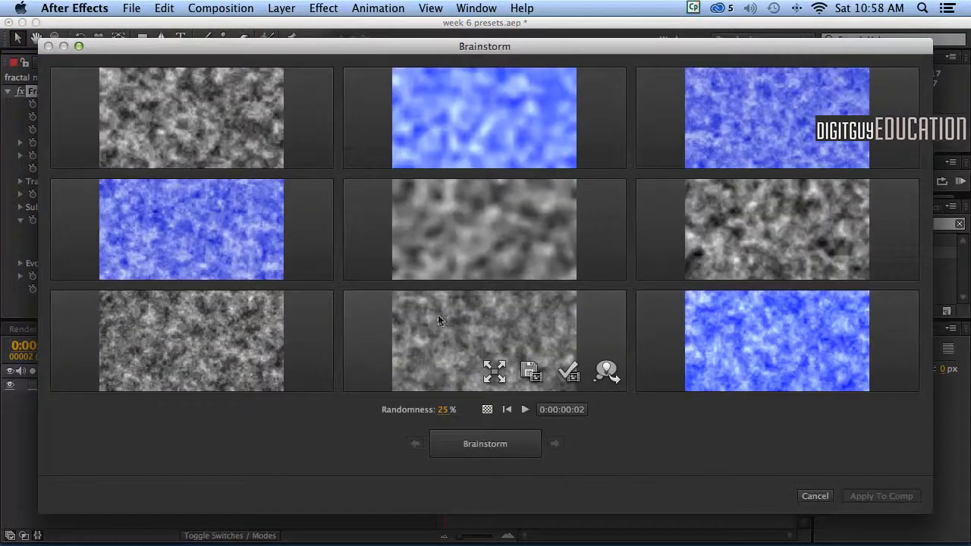
pyautogui.moveTo(507, 346)
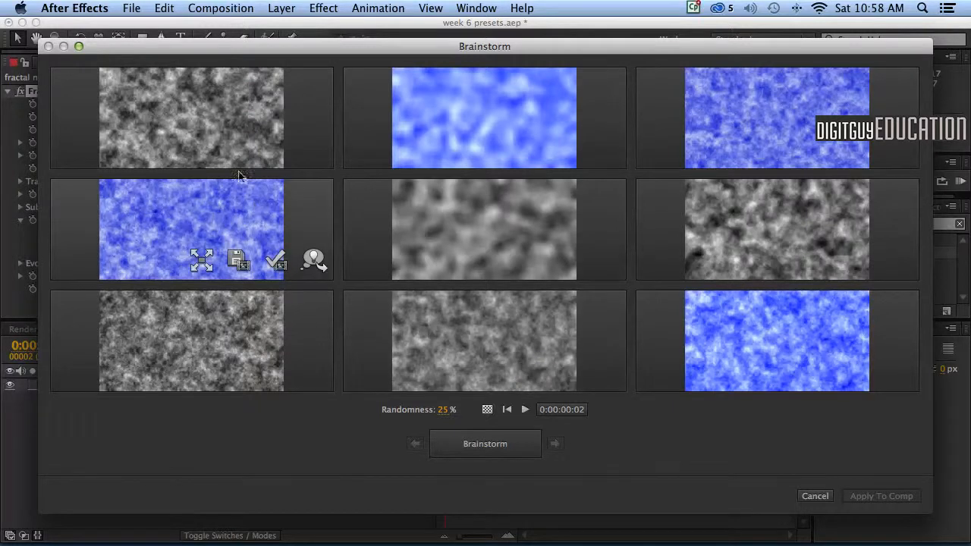
pyautogui.moveTo(379, 217)
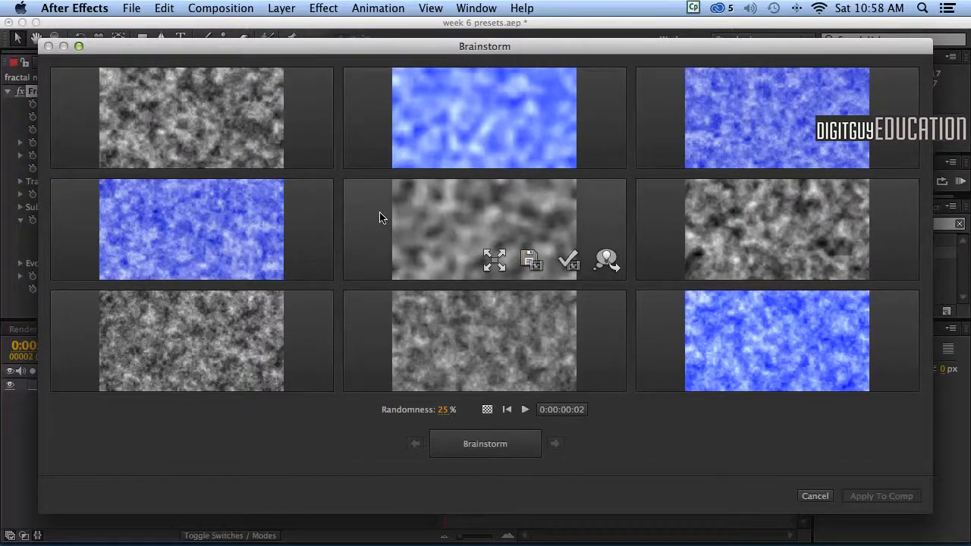
pyautogui.moveTo(209, 91)
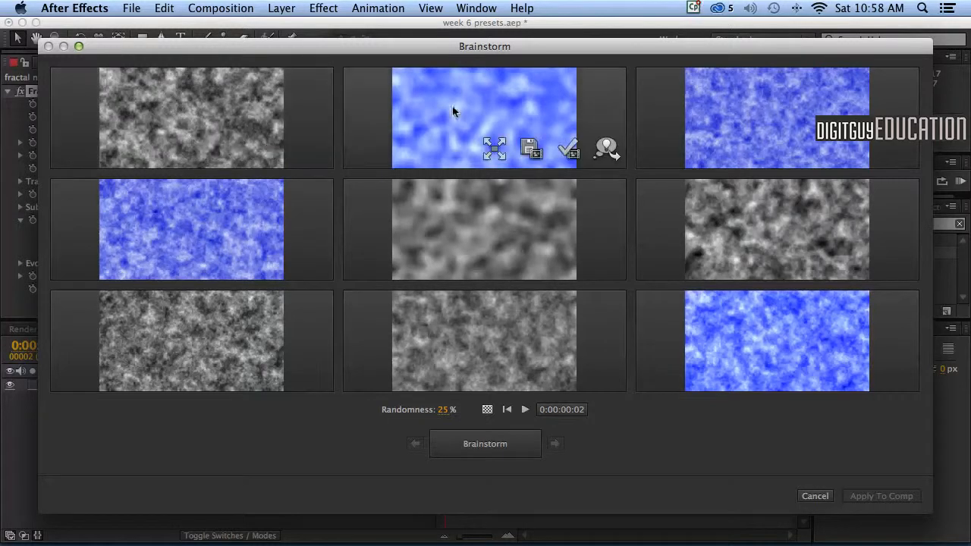
pyautogui.moveTo(508, 119)
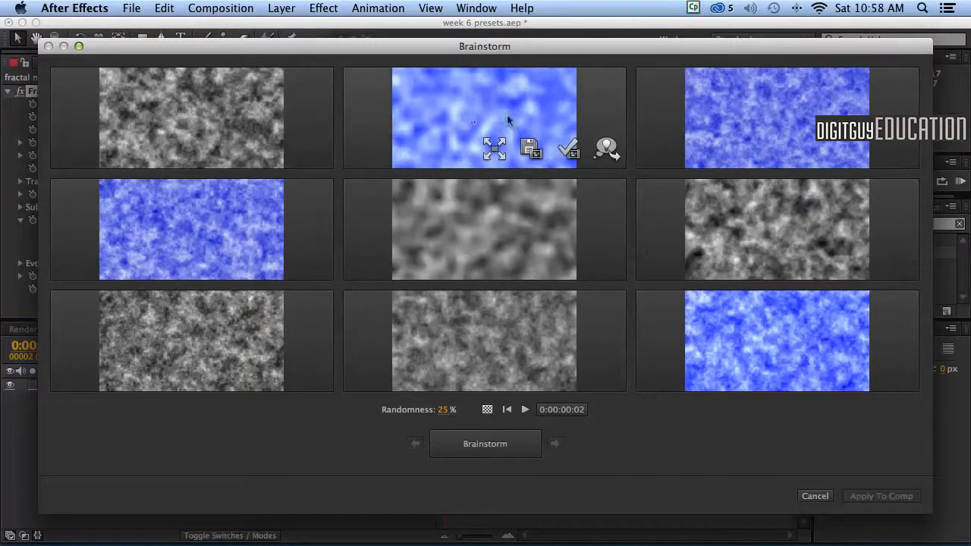
pyautogui.moveTo(749, 117)
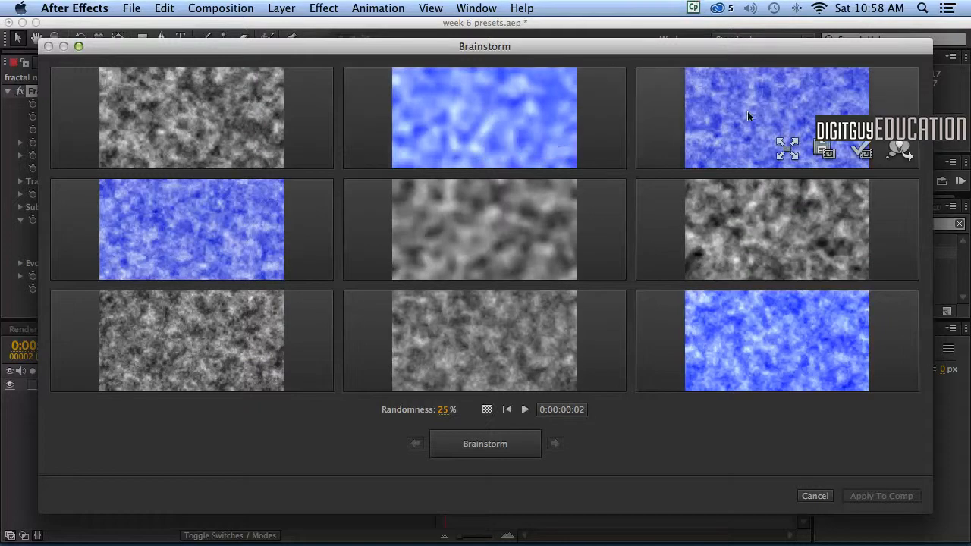
pyautogui.moveTo(757, 158)
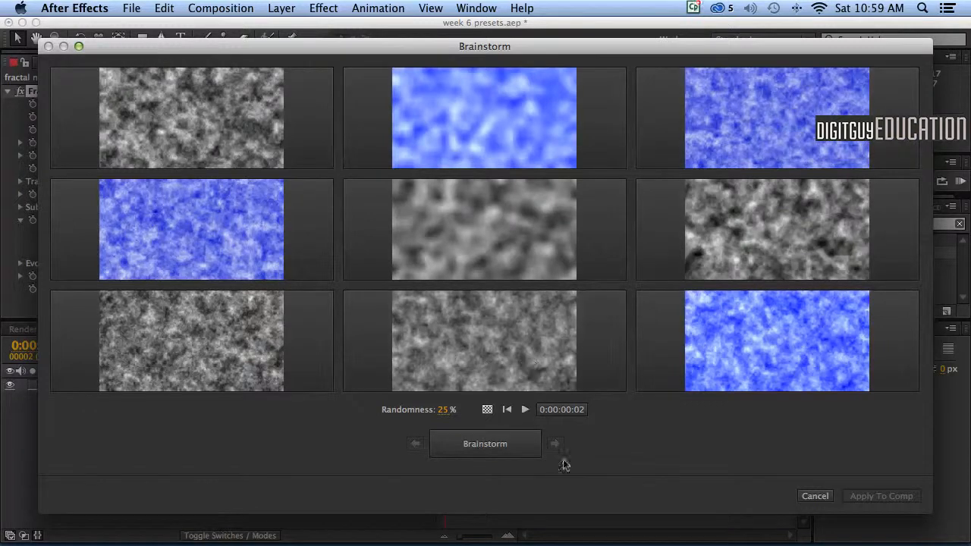
pyautogui.moveTo(595, 451)
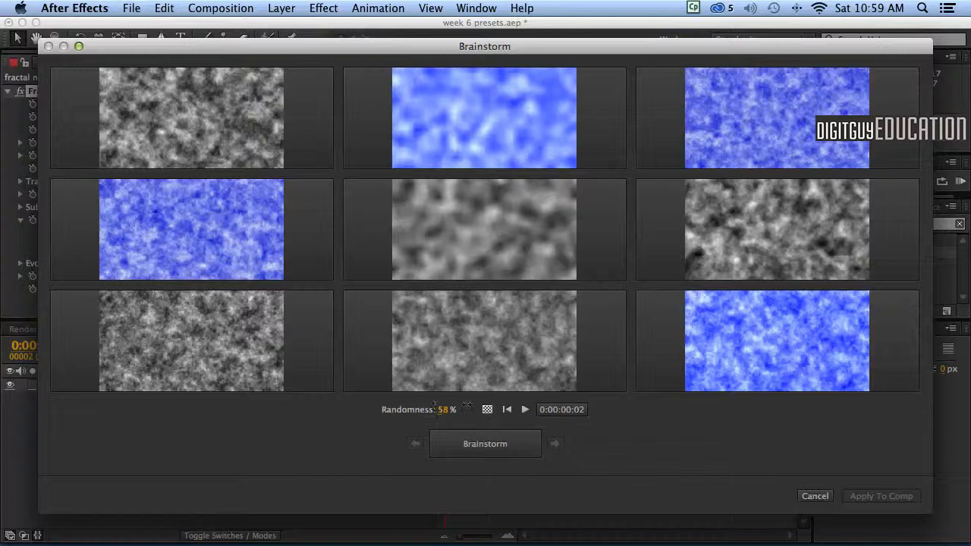
# Raise Brainstorm randomness to 100% and regenerate the noise variations many times
pyautogui.moveTo(441, 410); pyautogui.dragTo(447, 410)
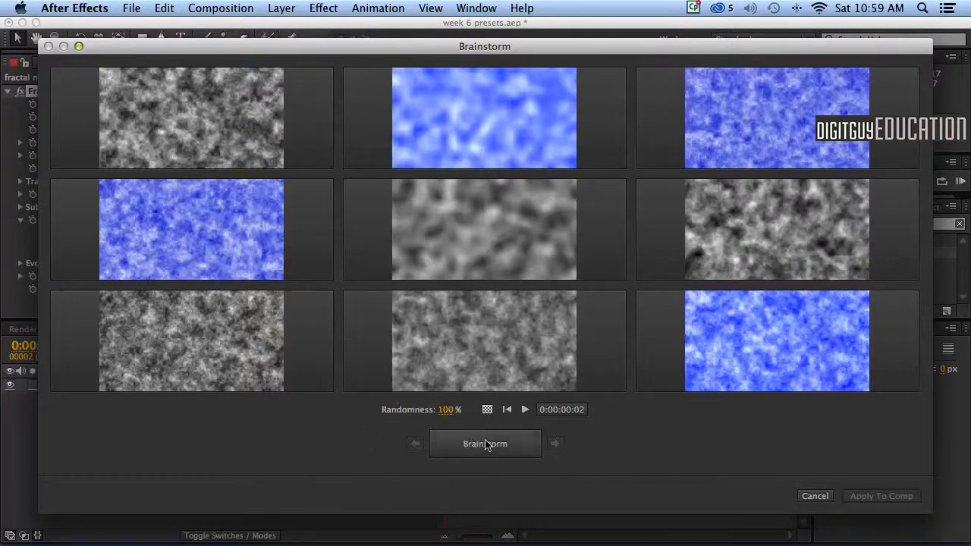
pyautogui.click(484, 443)
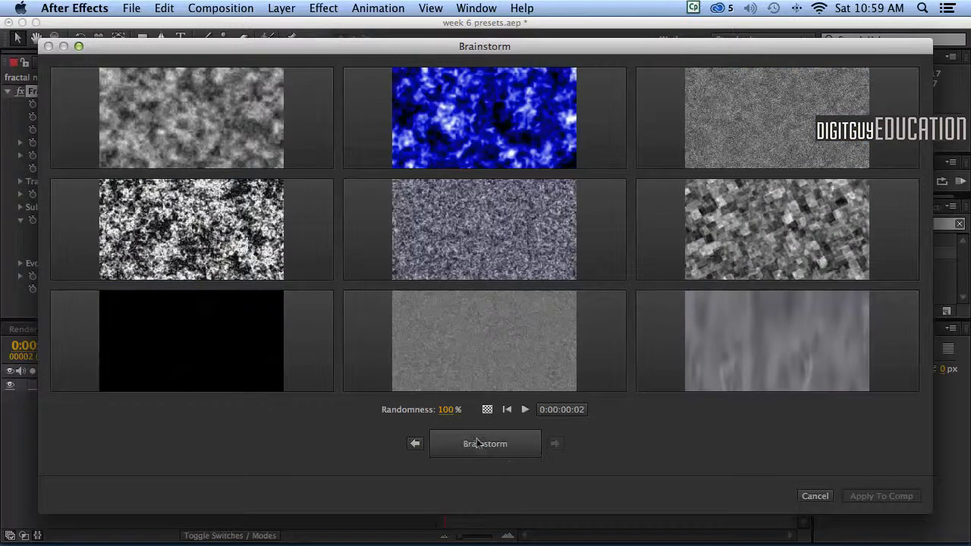
pyautogui.click(484, 444)
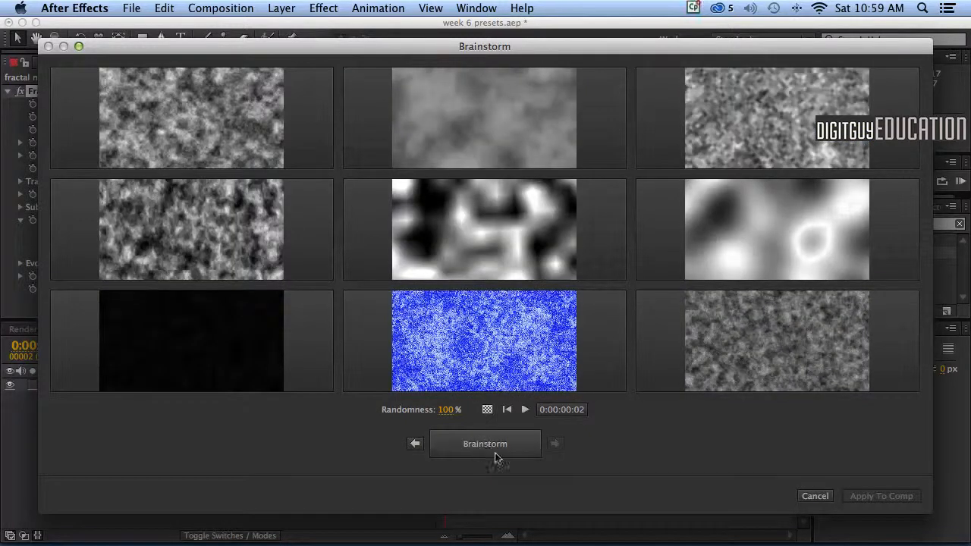
pyautogui.click(485, 444)
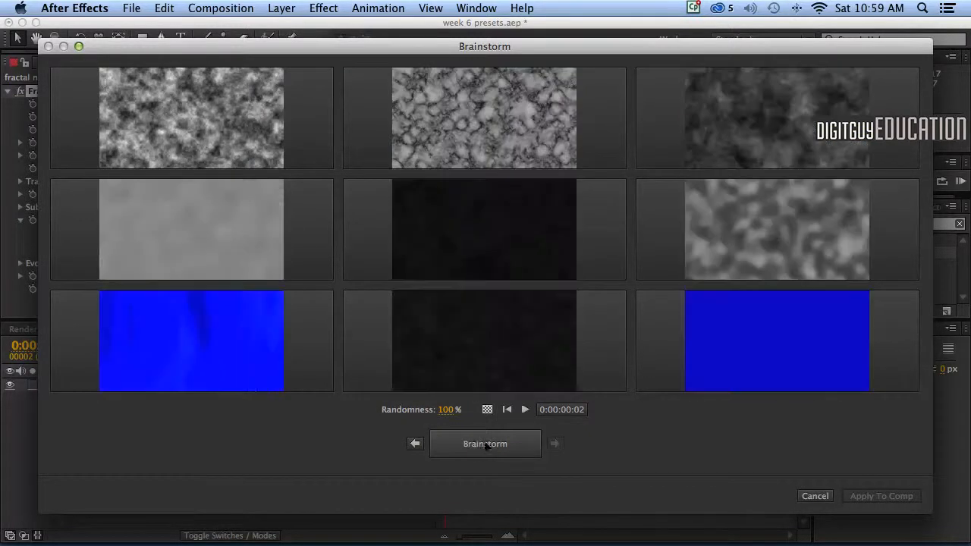
pyautogui.moveTo(489, 442)
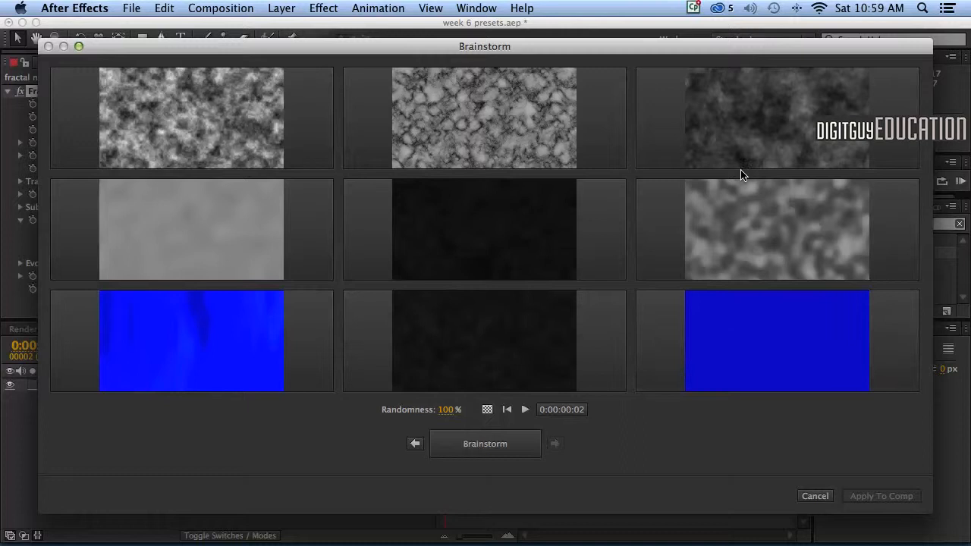
pyautogui.click(484, 444)
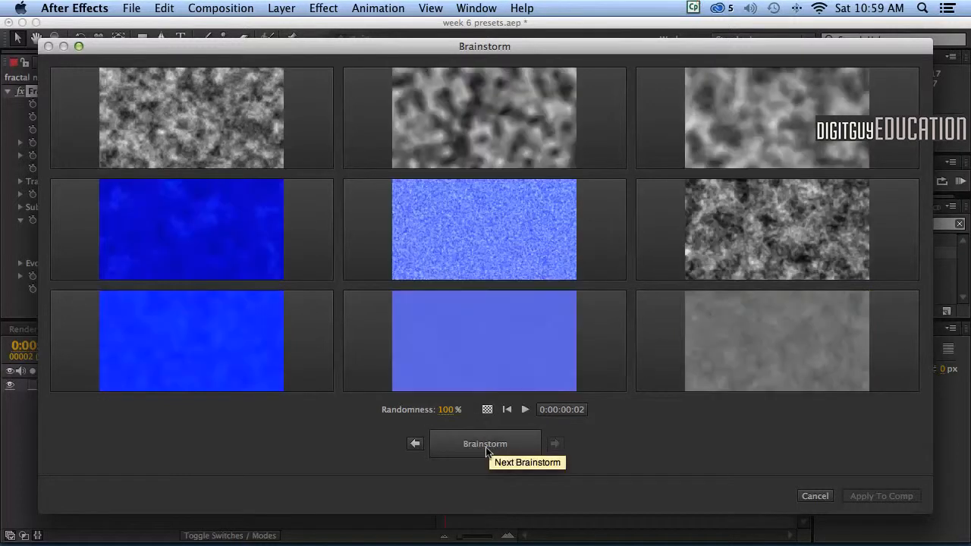
pyautogui.click(485, 444)
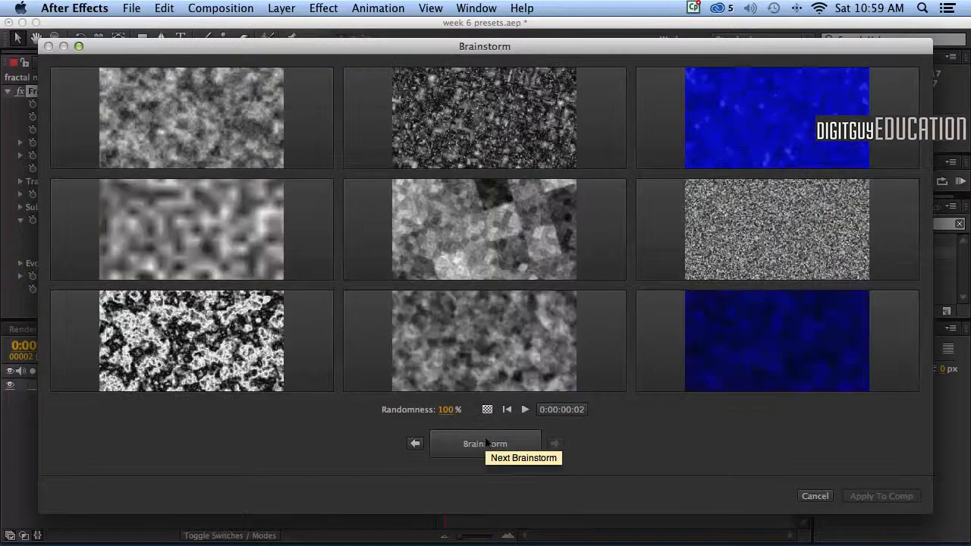
pyautogui.click(485, 444)
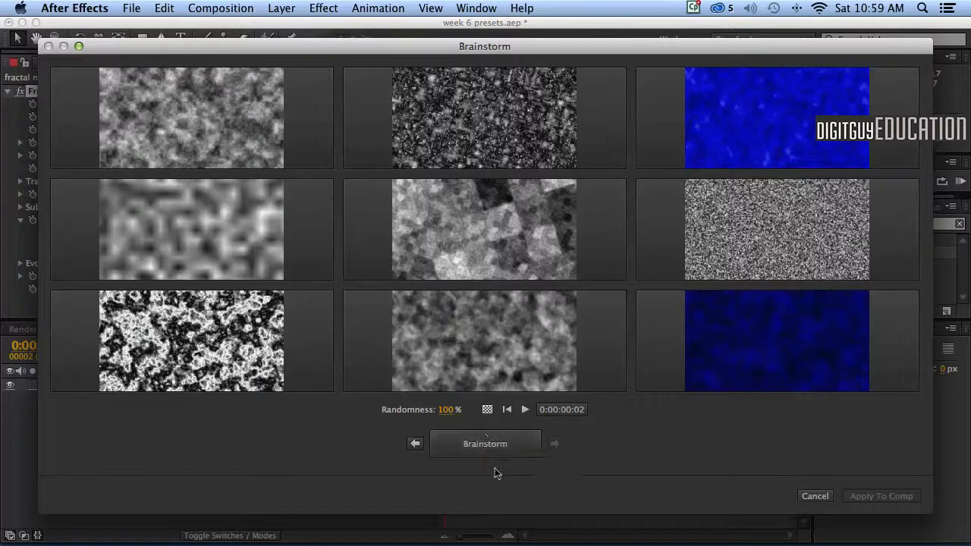
pyautogui.click(485, 444)
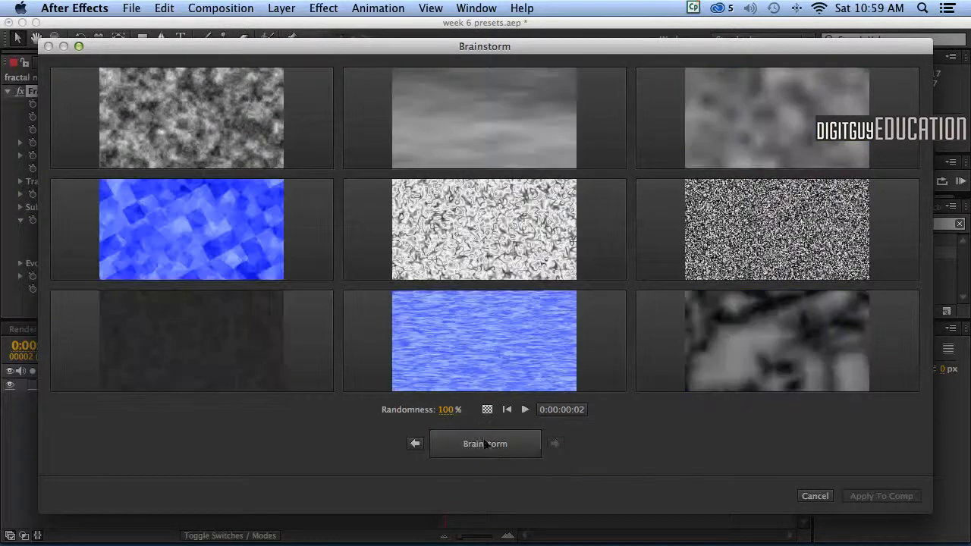
pyautogui.click(485, 444)
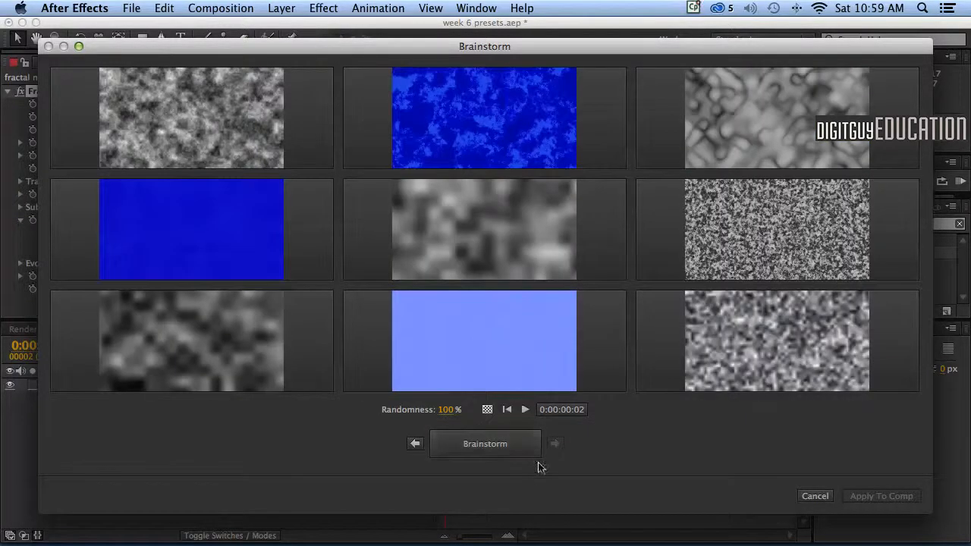
pyautogui.click(485, 444)
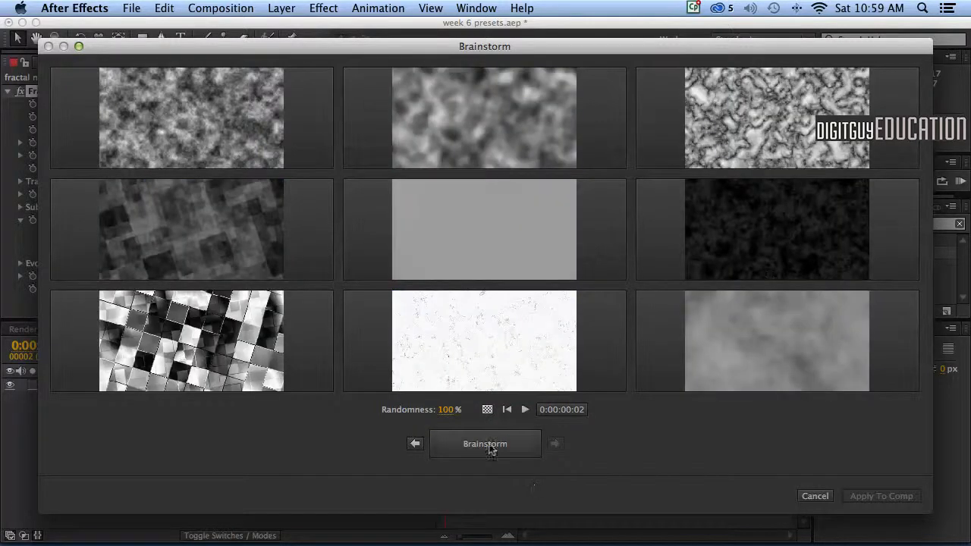
pyautogui.click(484, 443)
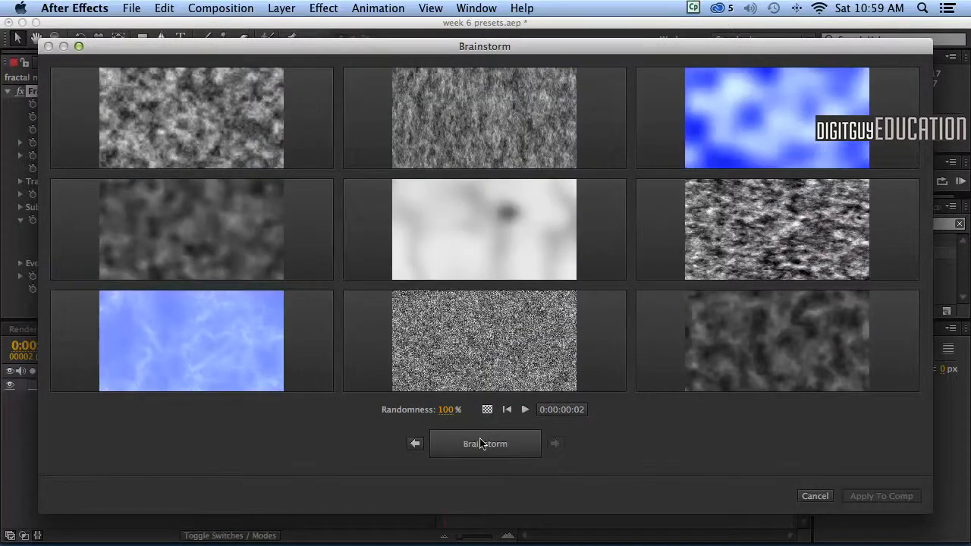
pyautogui.click(484, 444)
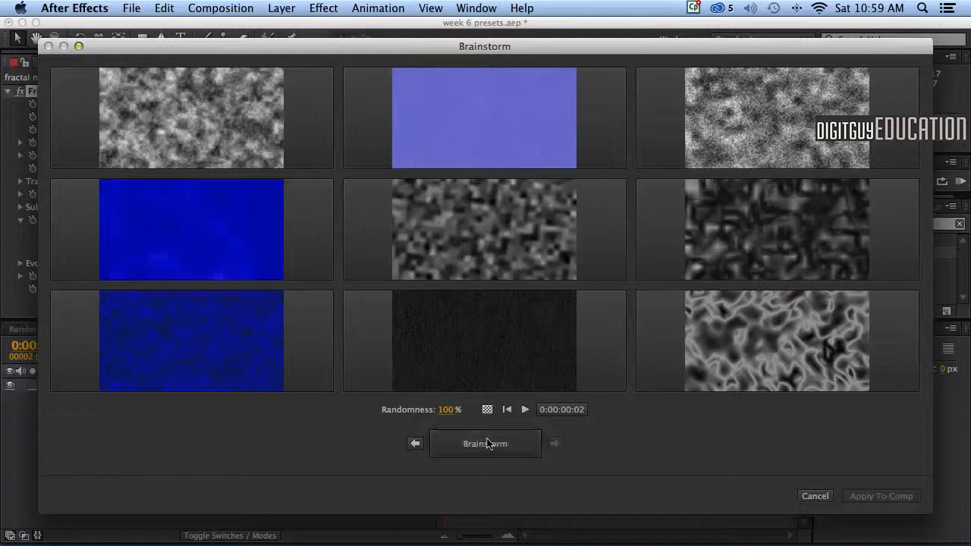
pyautogui.click(484, 444)
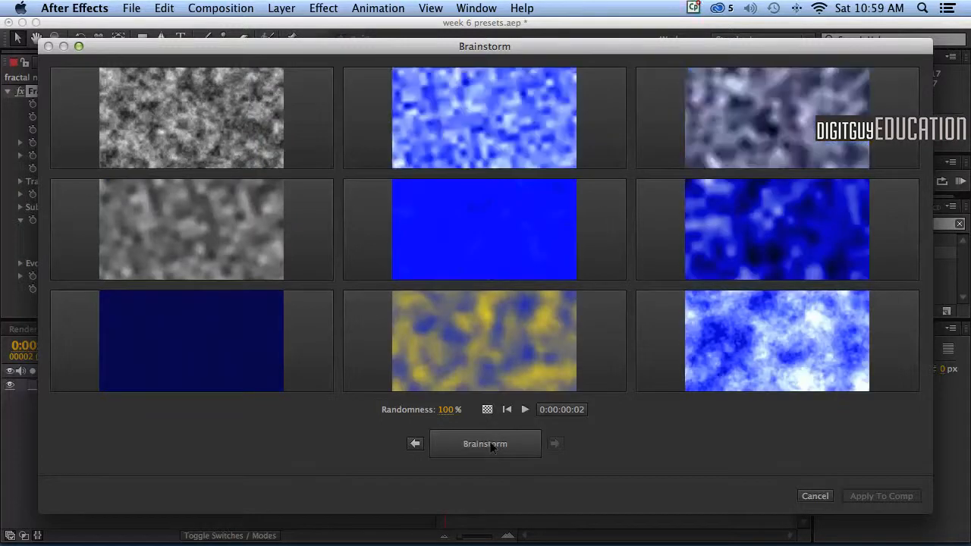
pyautogui.click(484, 444)
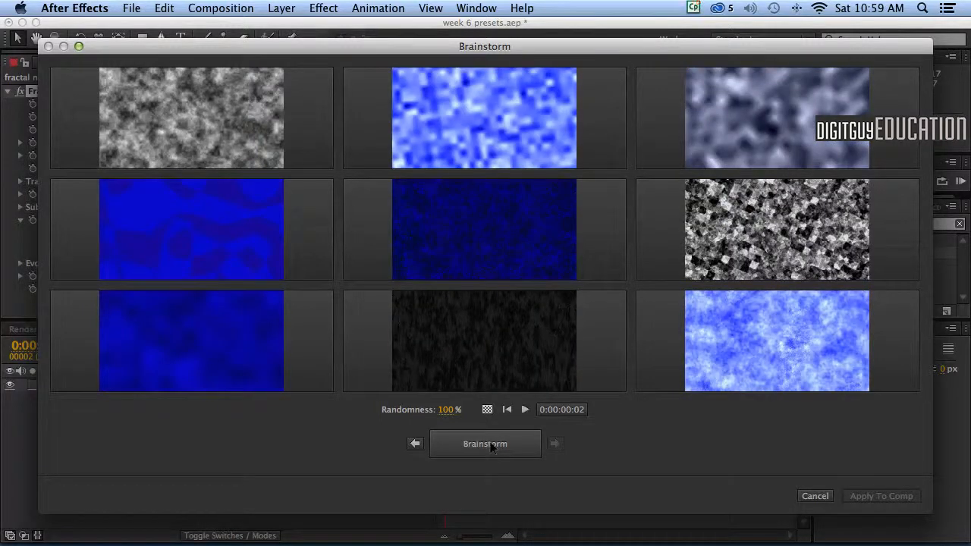
pyautogui.click(485, 444)
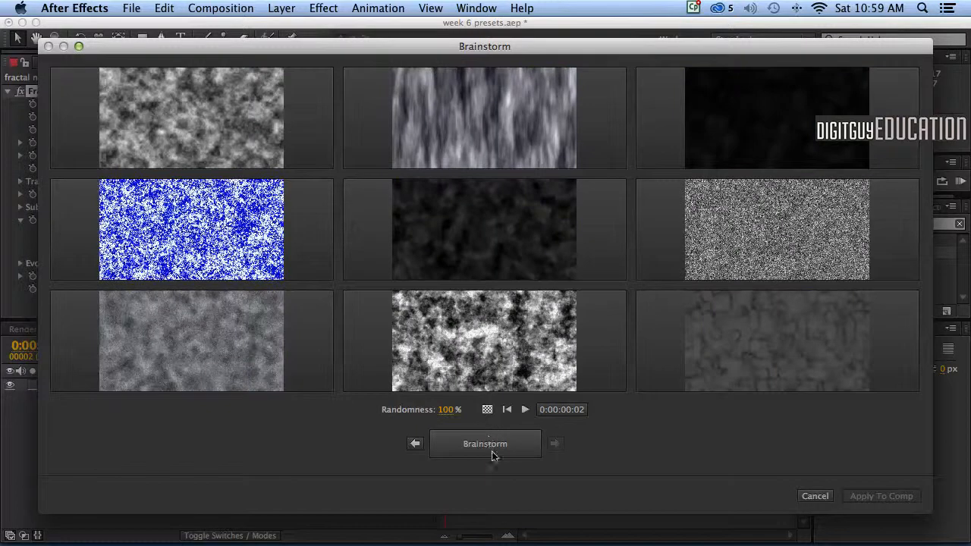
pyautogui.click(485, 444)
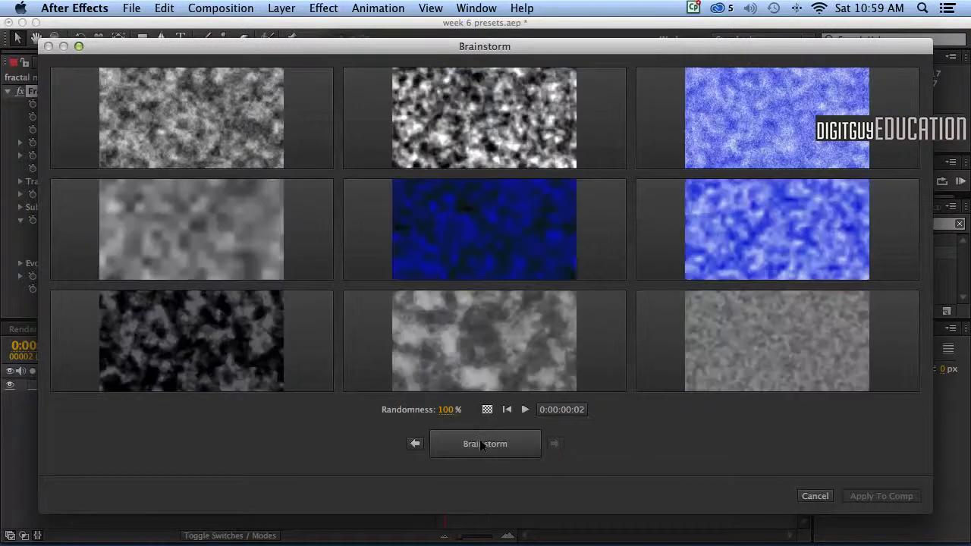
pyautogui.click(485, 444)
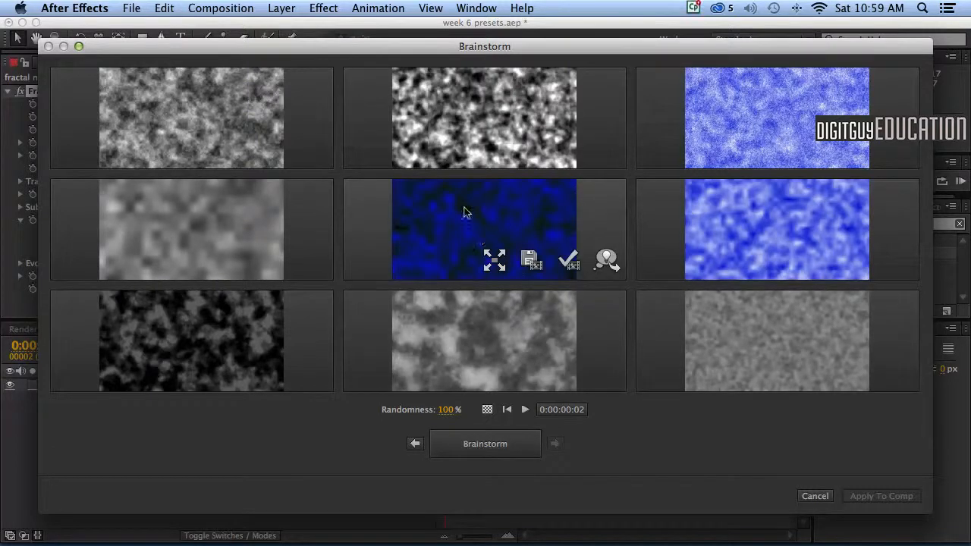
pyautogui.moveTo(491, 200)
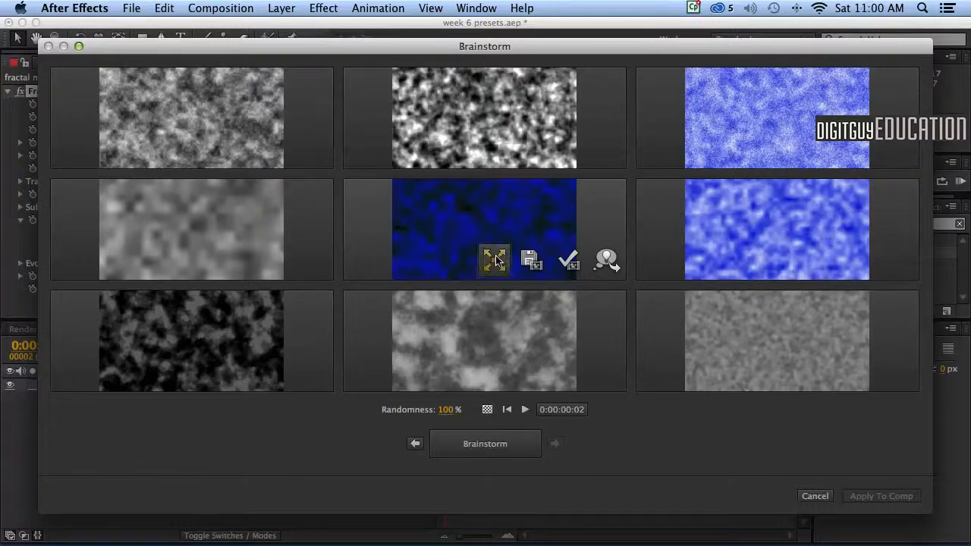
pyautogui.moveTo(569, 260)
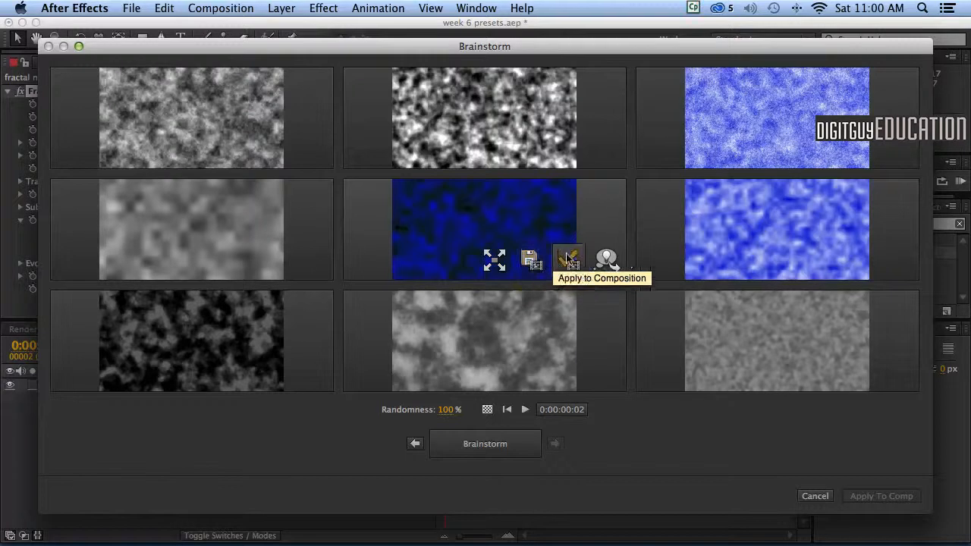
pyautogui.moveTo(531, 258)
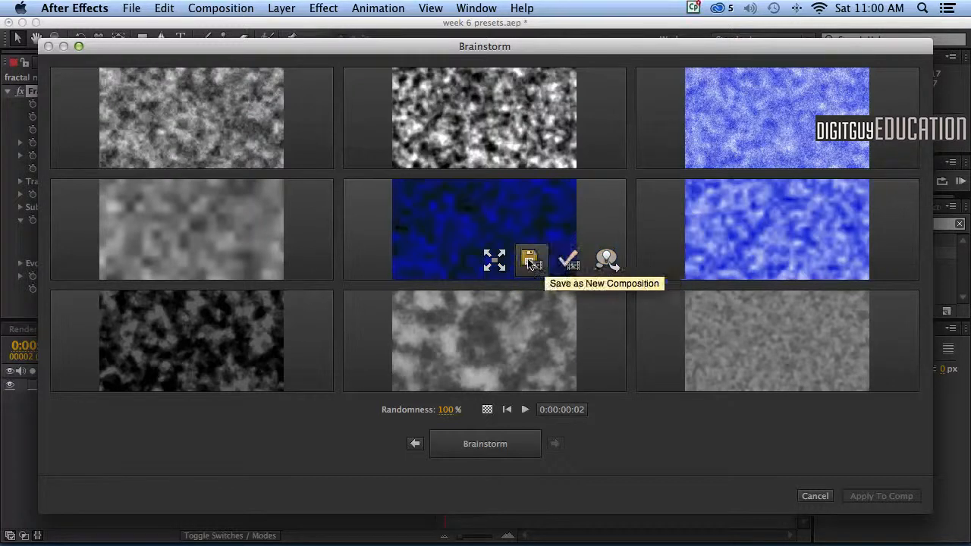
pyautogui.moveTo(605, 259)
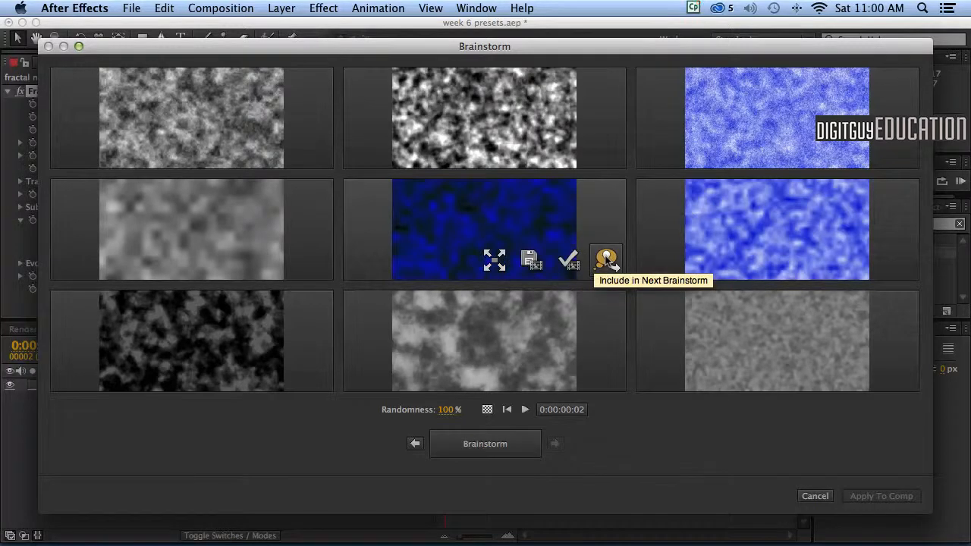
pyautogui.moveTo(606, 260)
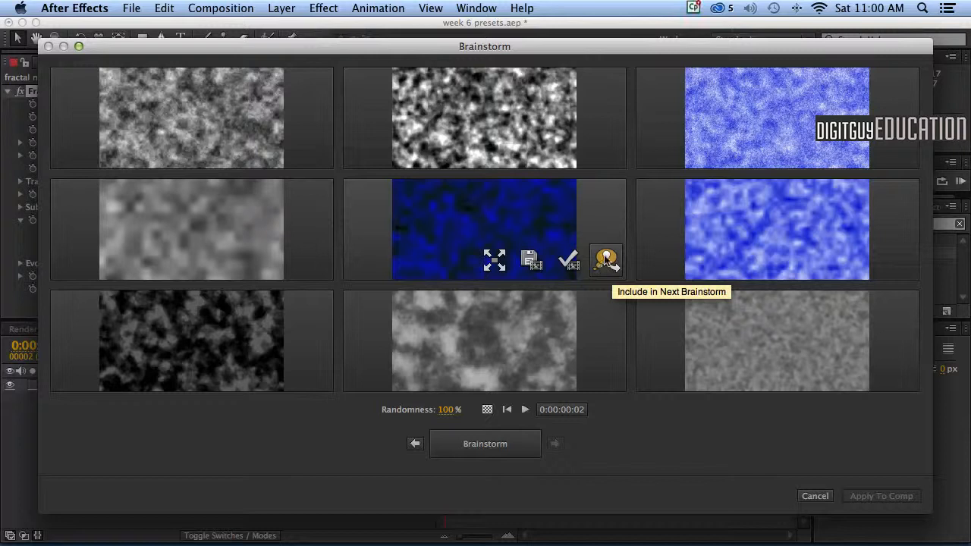
pyautogui.moveTo(470, 417)
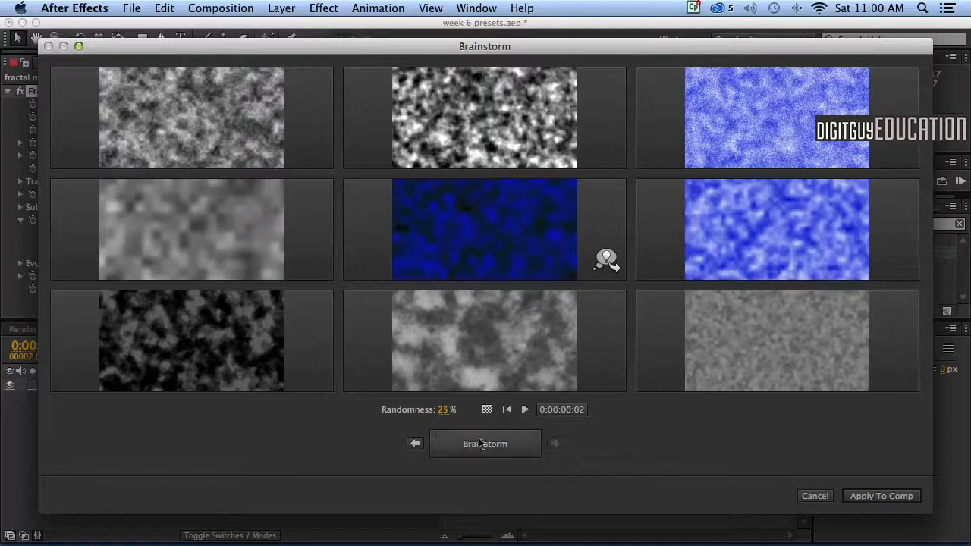
# Regenerate eight batches of mostly dark blue cloudy variations at 25% randomness
pyautogui.click(485, 444)
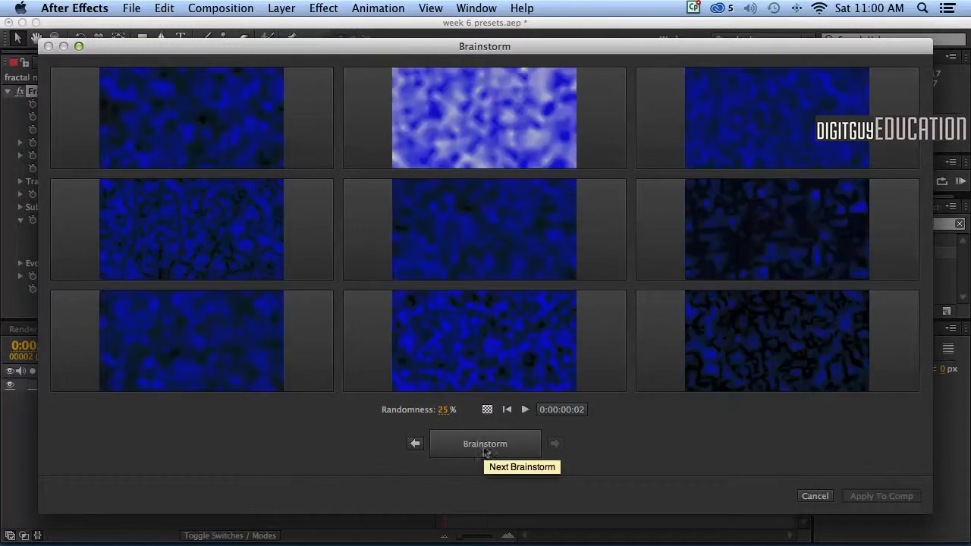
pyautogui.click(484, 444)
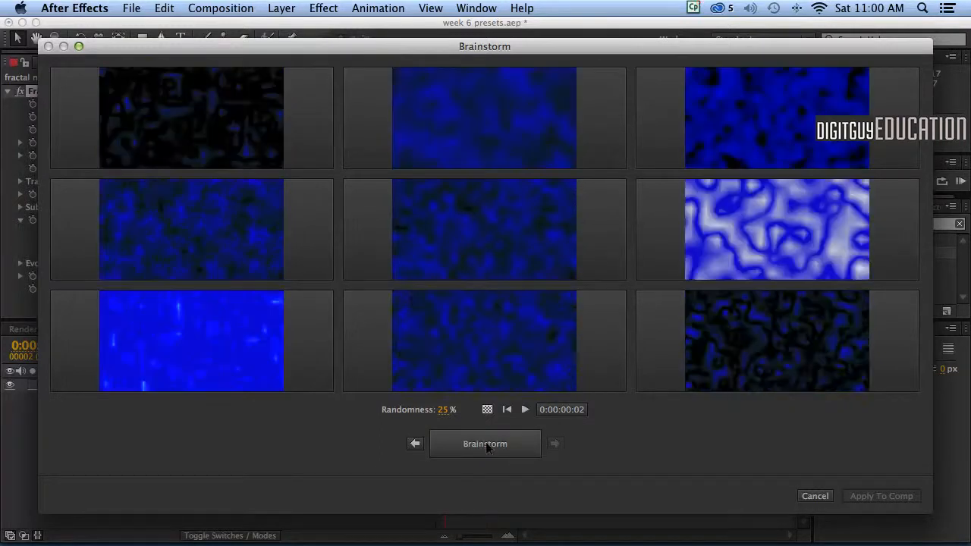
pyautogui.click(485, 443)
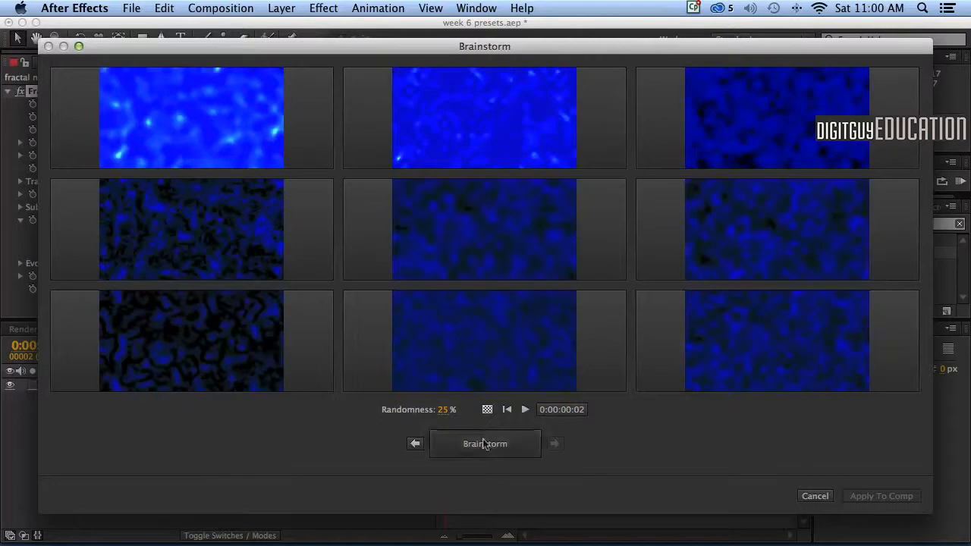
pyautogui.click(485, 444)
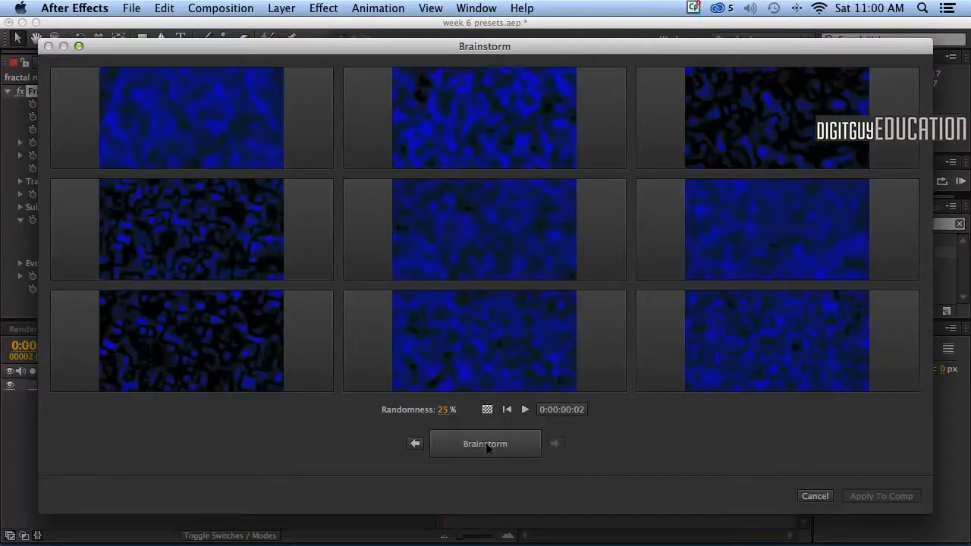
pyautogui.click(485, 444)
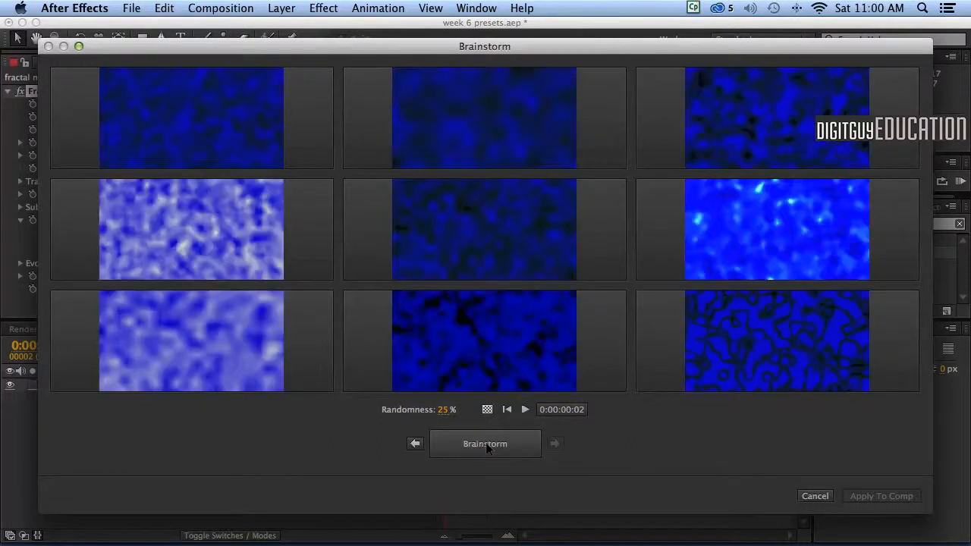
pyautogui.click(485, 444)
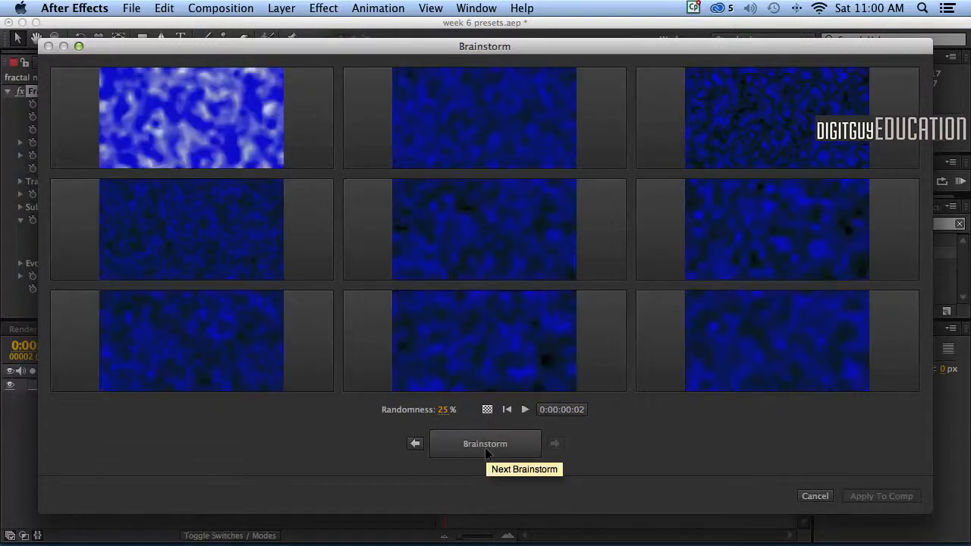
pyautogui.click(485, 444)
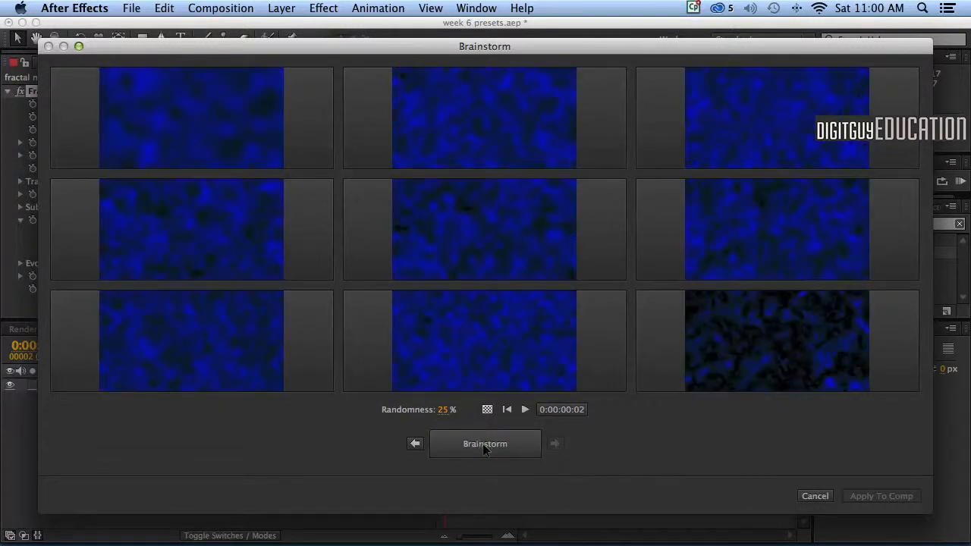
pyautogui.click(484, 443)
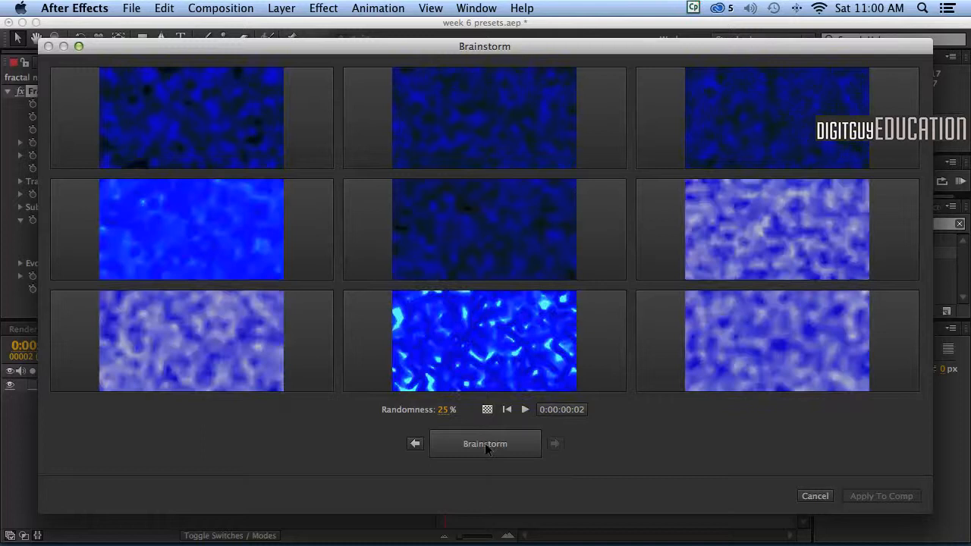
pyautogui.moveTo(763, 187)
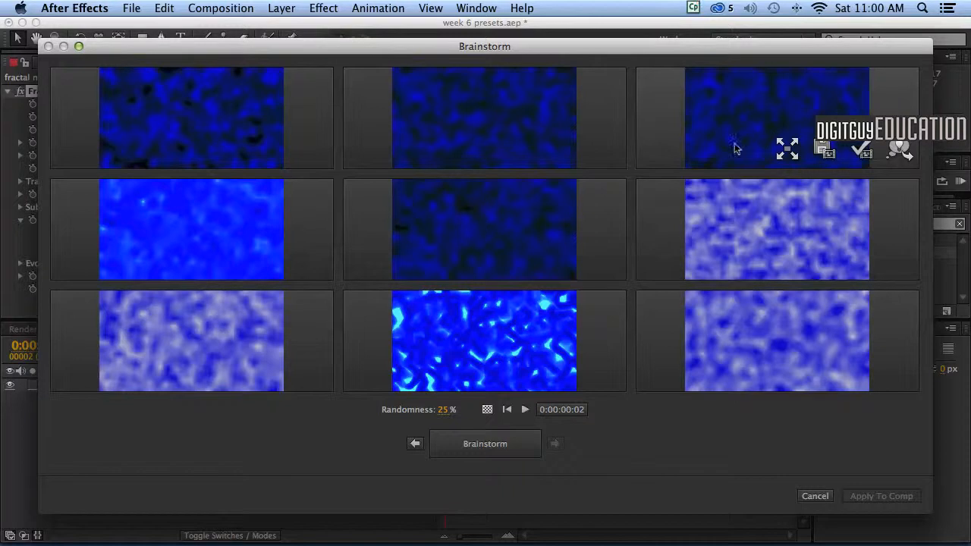
pyautogui.moveTo(704, 133)
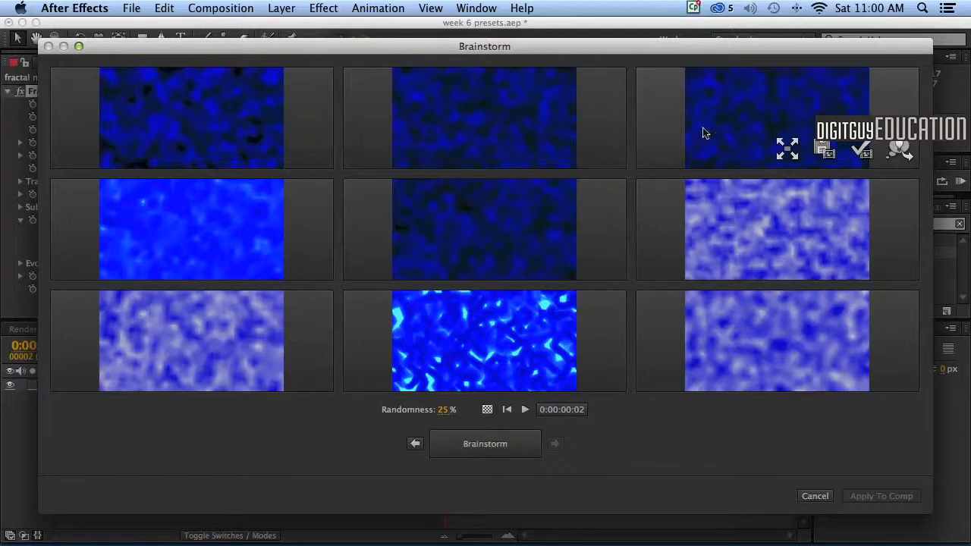
pyautogui.moveTo(707, 121)
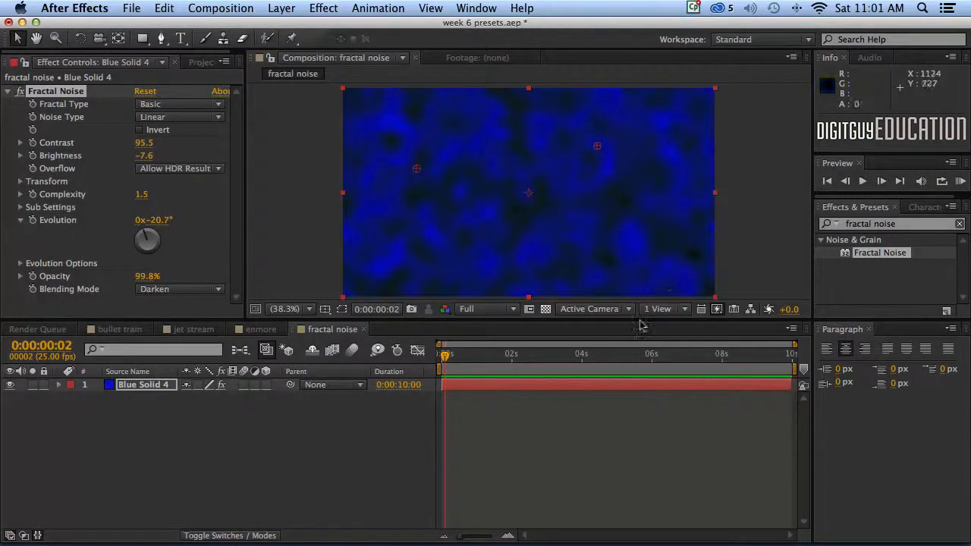
pyautogui.moveTo(606, 196)
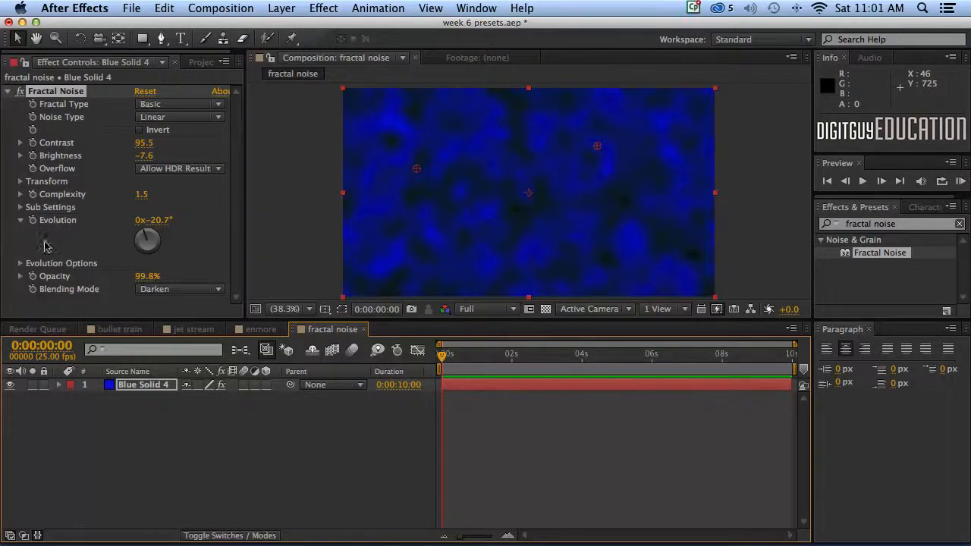
pyautogui.moveTo(82, 228)
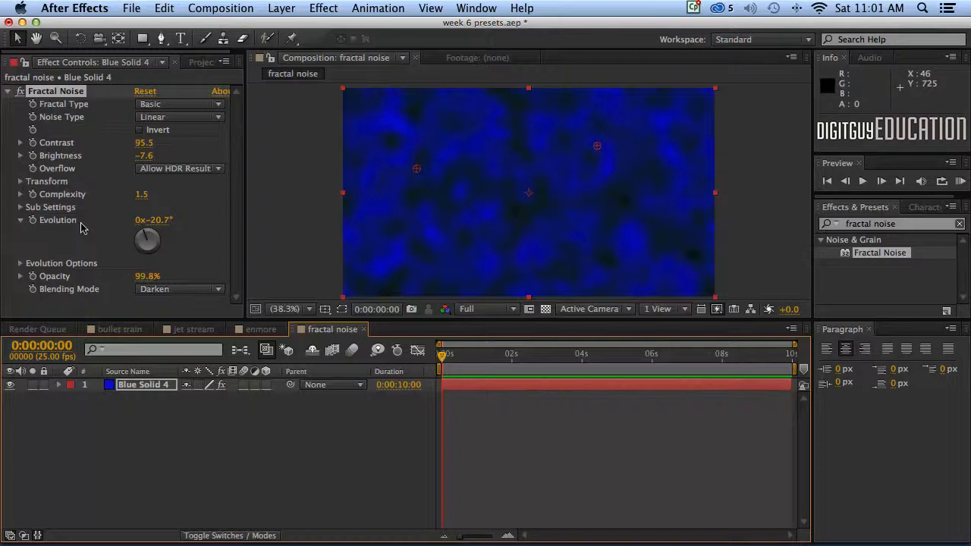
pyautogui.moveTo(75, 238)
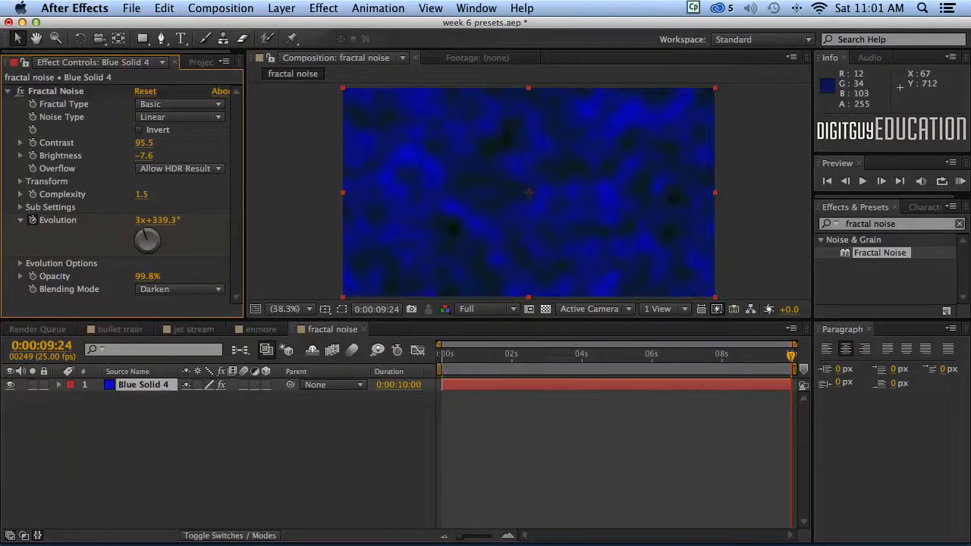
# Return to the first frame, preview the evolving clouds, and scrub back to check Evolution
pyautogui.click(592, 353)
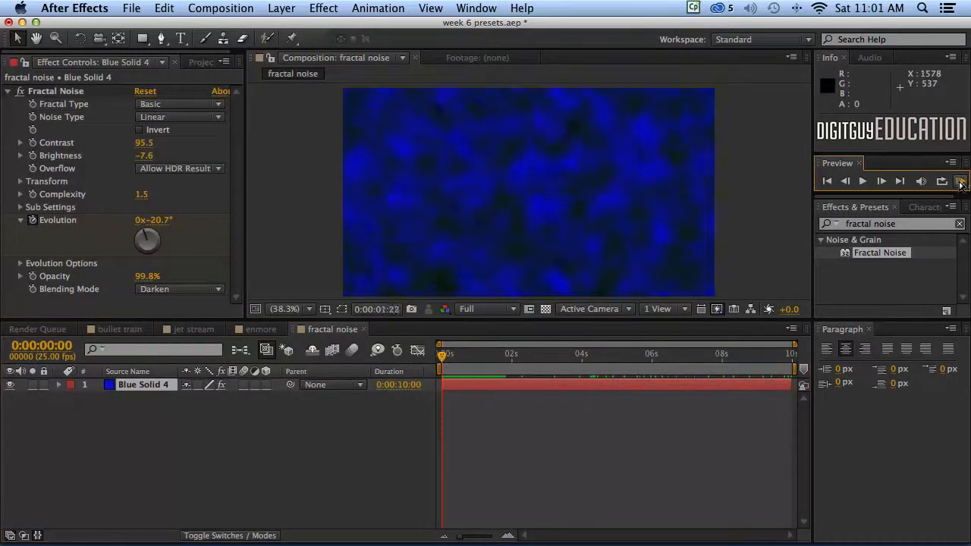
pyautogui.click(862, 180)
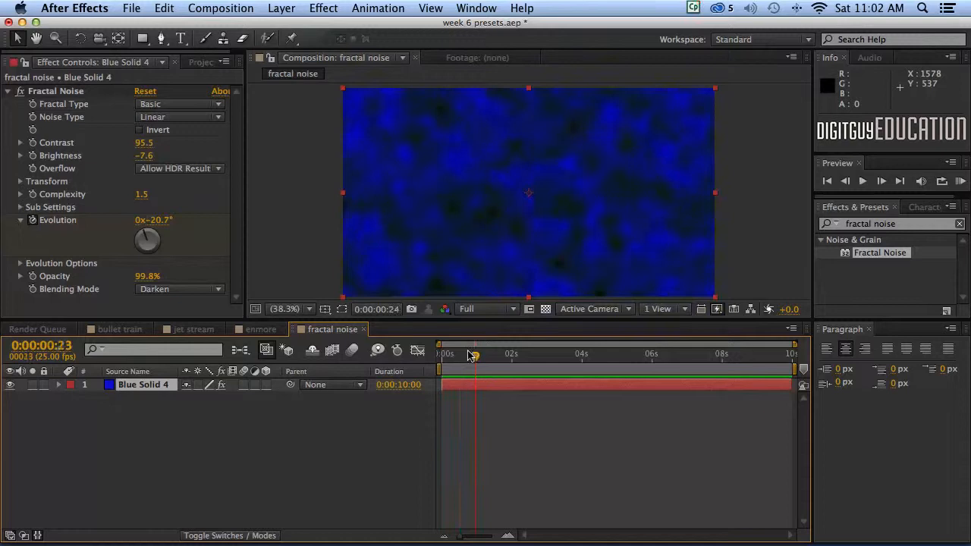
pyautogui.moveTo(471, 354); pyautogui.dragTo(462, 354)
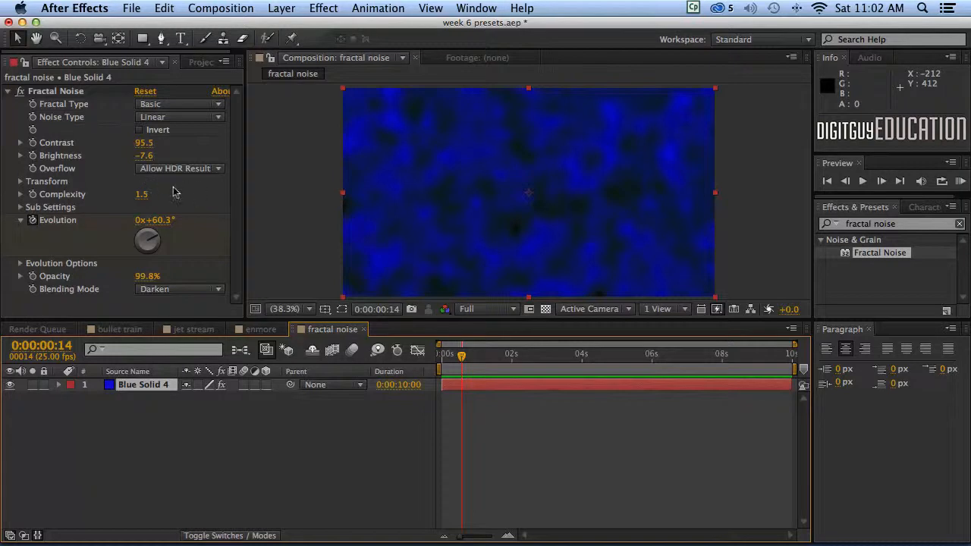
# Try Max, then set Fractal Type to Cloudy, and browse noise types from Soft Linear
pyautogui.click(179, 104)
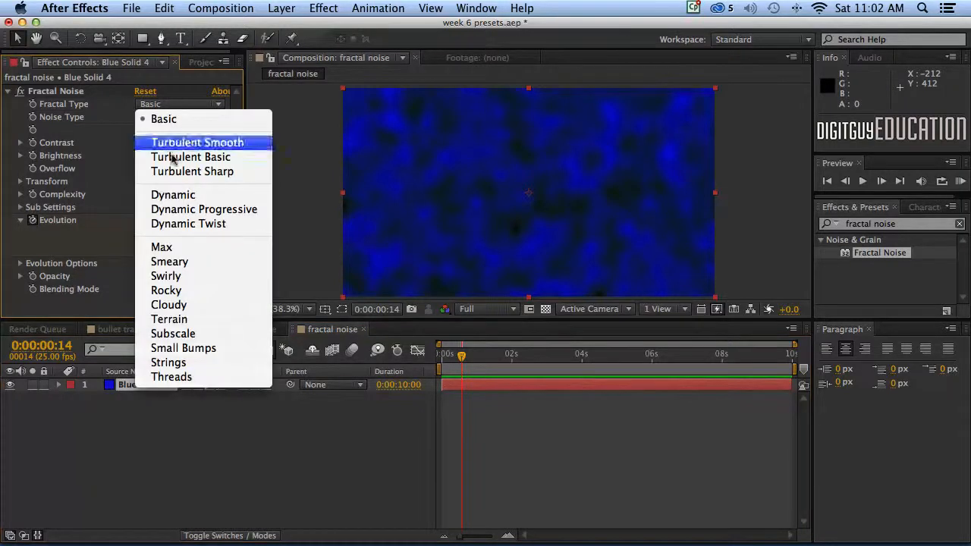
pyautogui.click(162, 246)
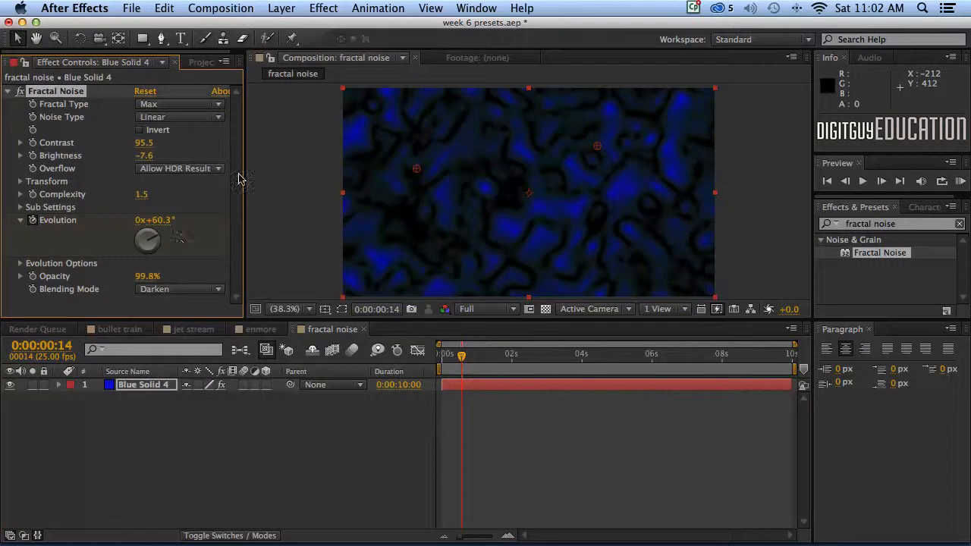
pyautogui.click(180, 104)
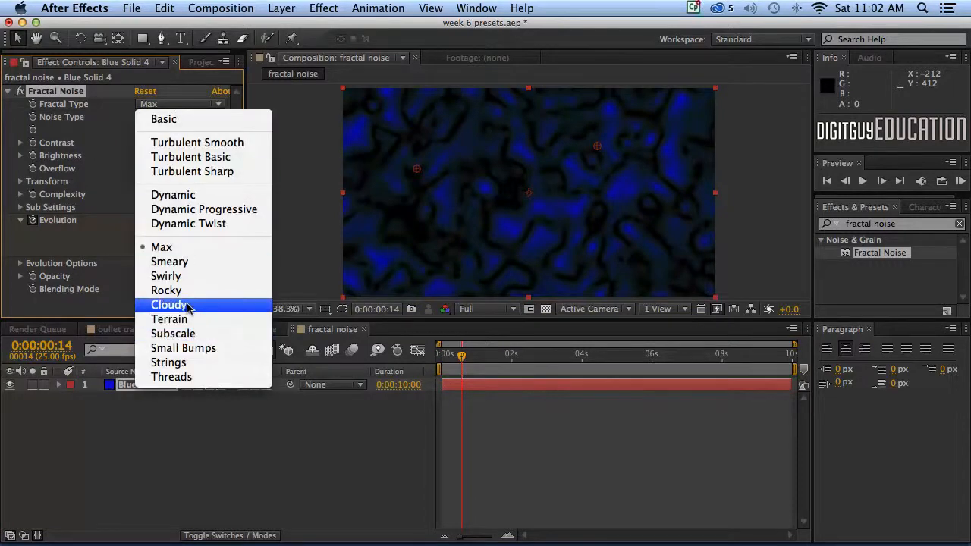
pyautogui.click(170, 304)
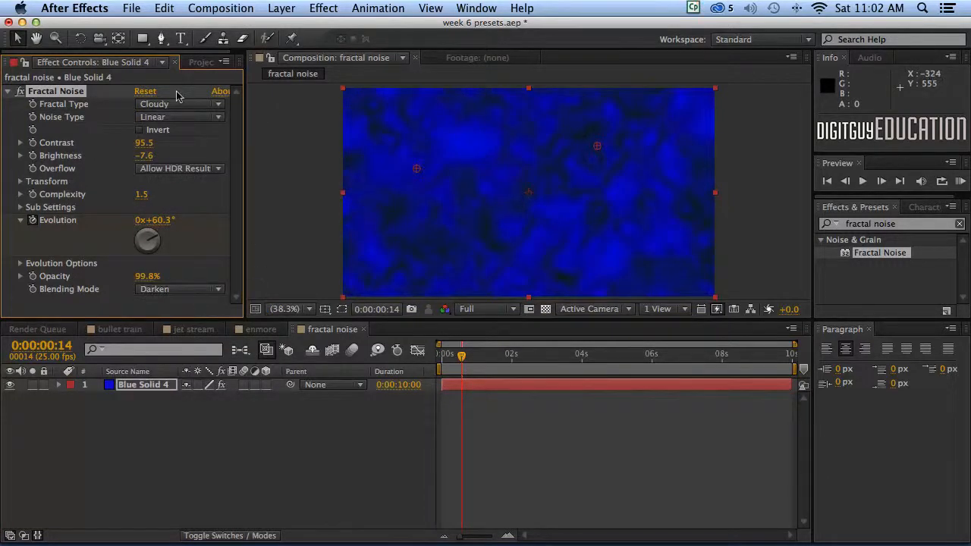
pyautogui.click(180, 116)
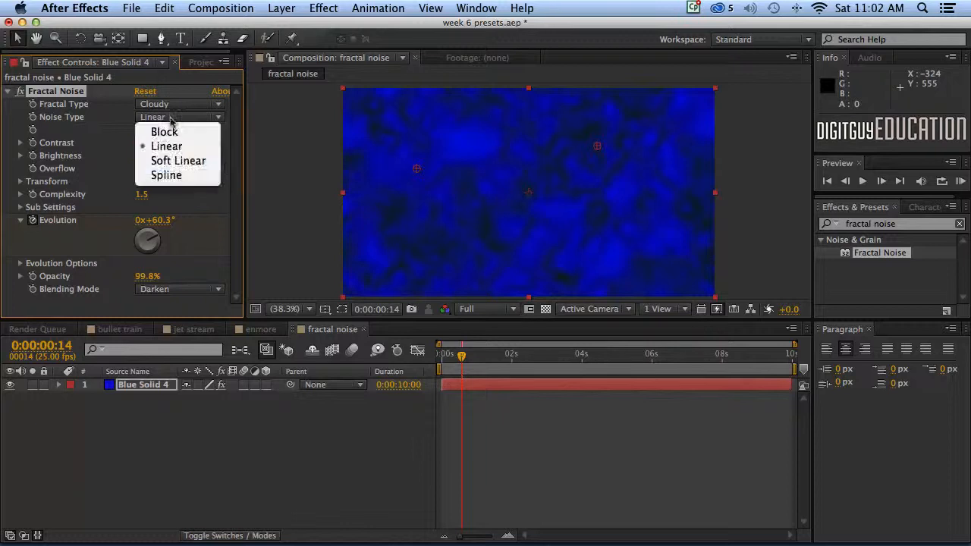
pyautogui.click(178, 160)
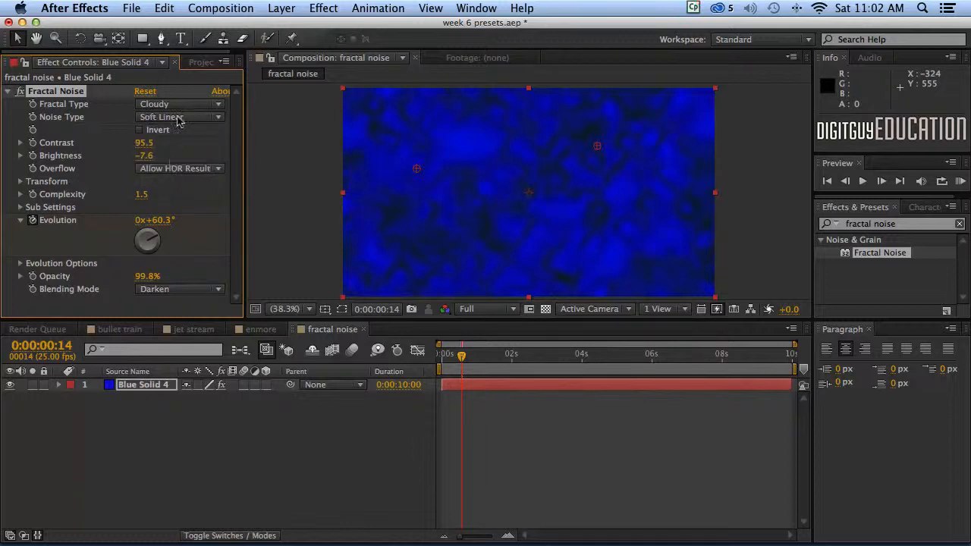
pyautogui.click(180, 117)
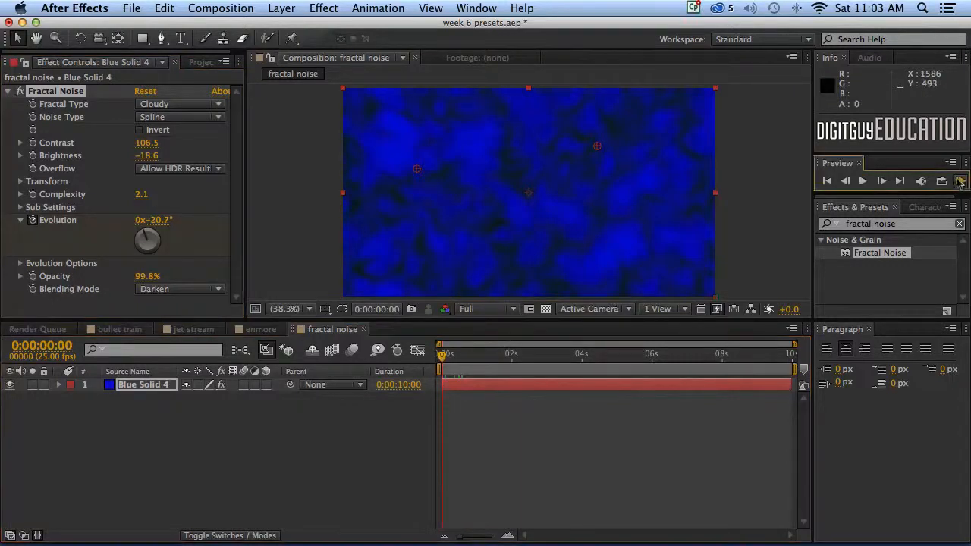
pyautogui.click(862, 181)
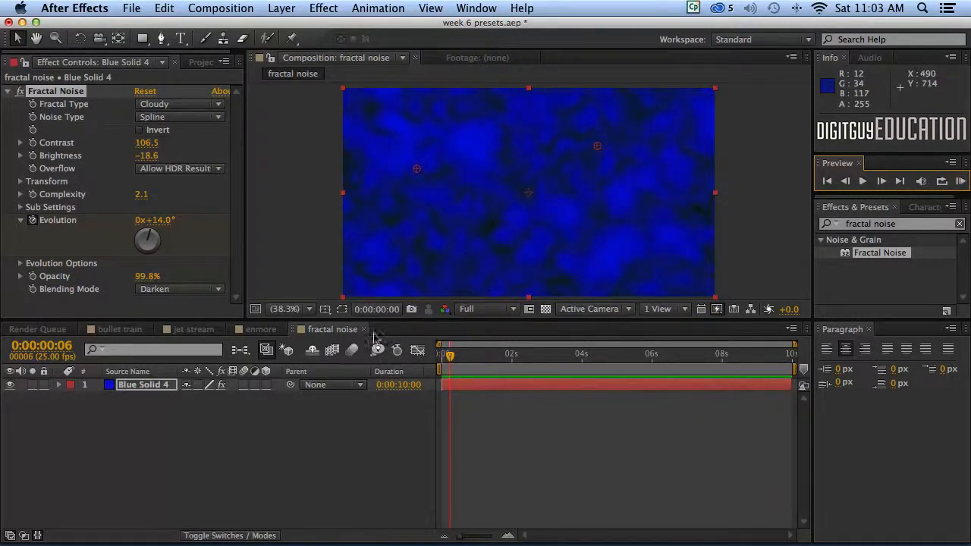
pyautogui.moveTo(378, 349)
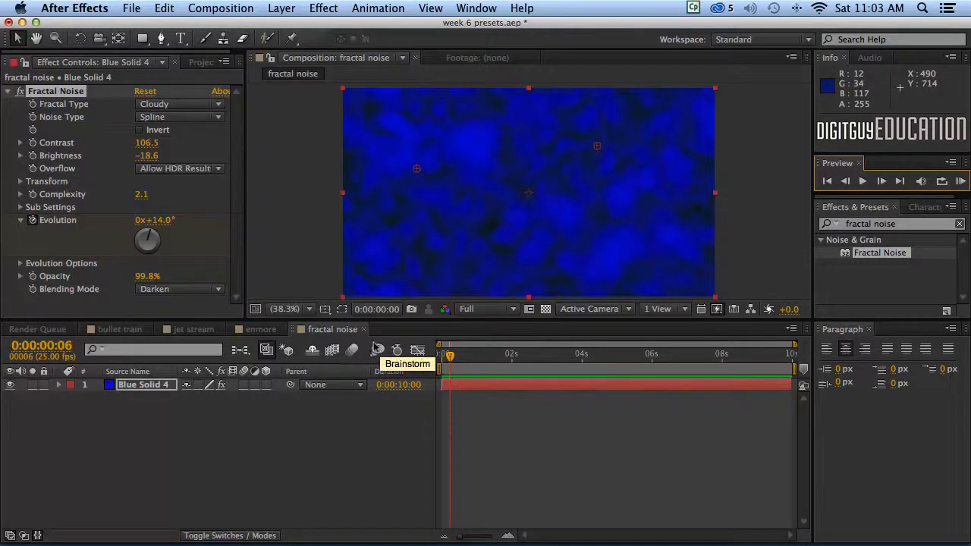
pyautogui.moveTo(622, 291)
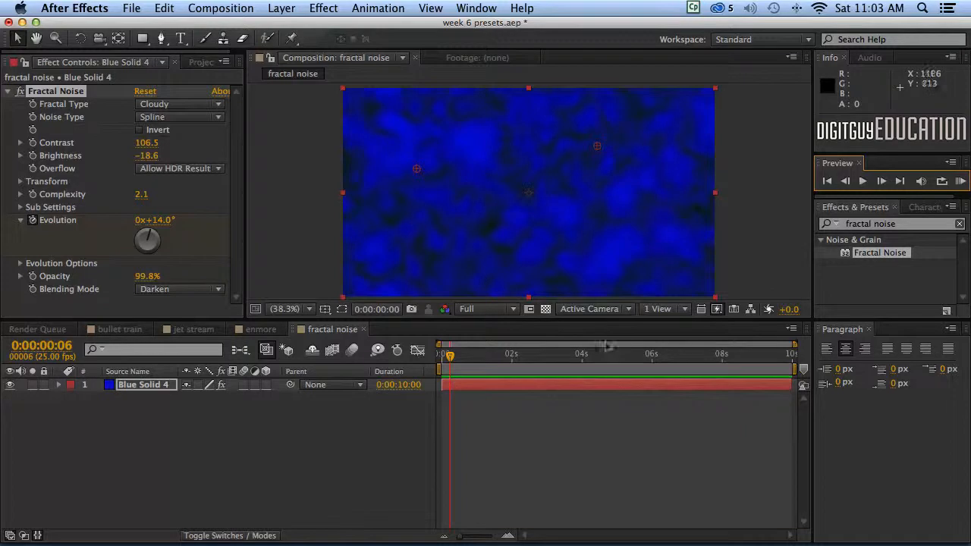
pyautogui.moveTo(377, 350)
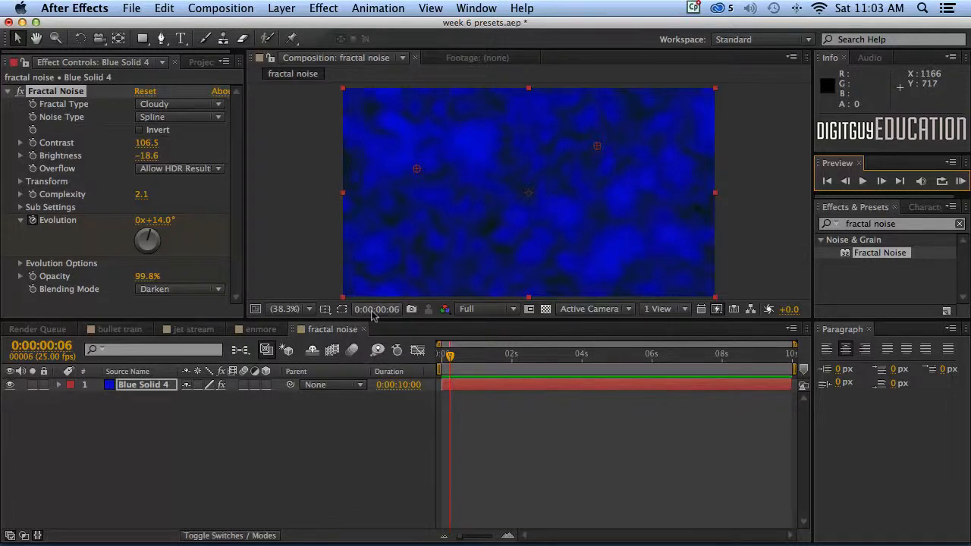
pyautogui.moveTo(321, 271)
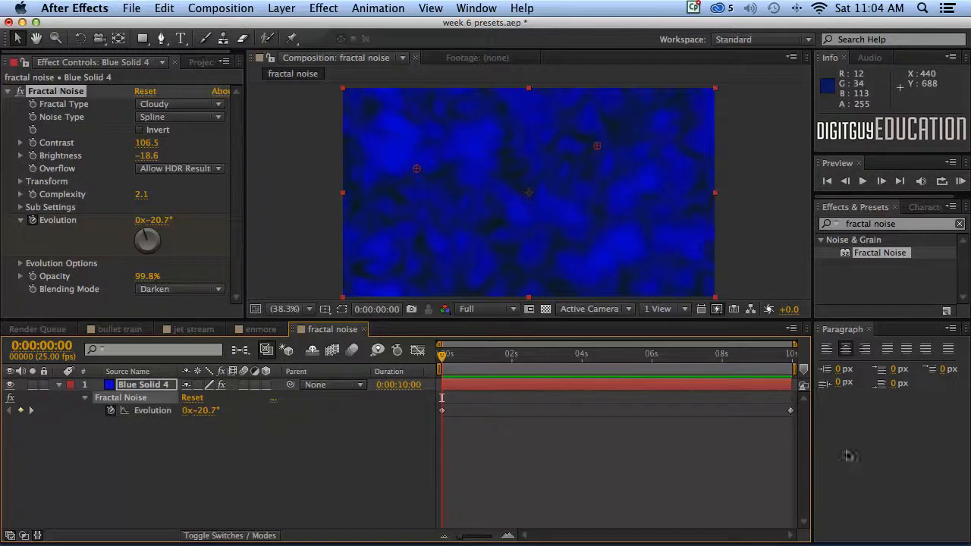
pyautogui.moveTo(611, 412)
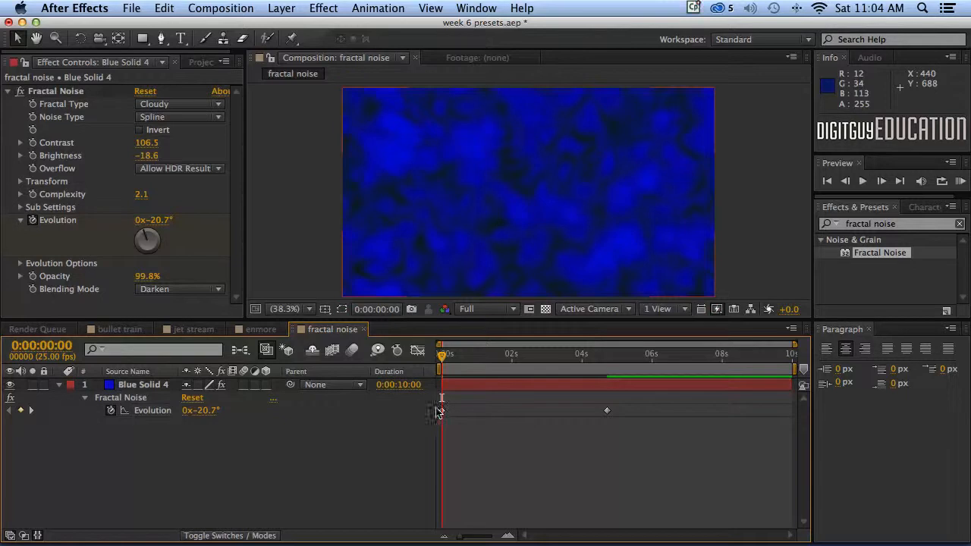
# Jump to the end of the Evolution animation, then preview it from the start
pyautogui.click(144, 384)
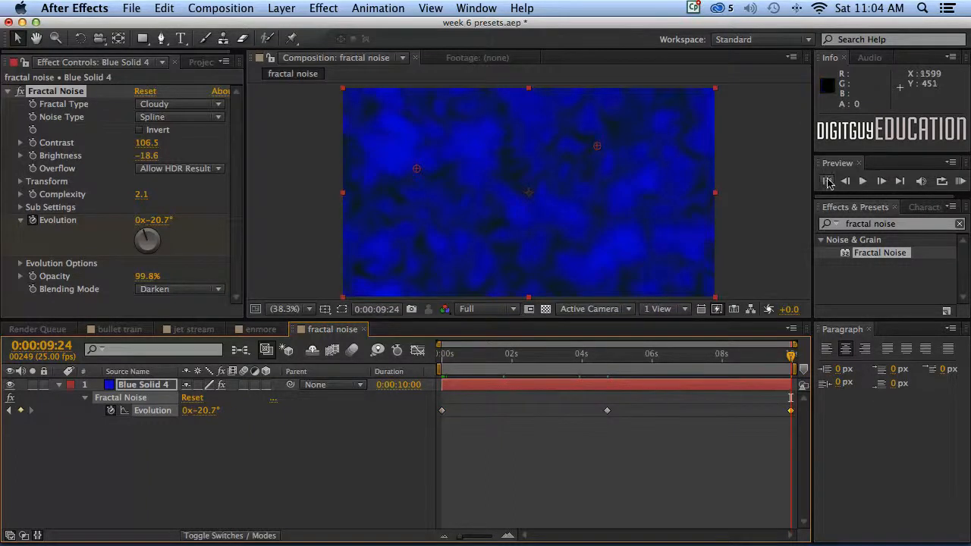
pyautogui.click(827, 181)
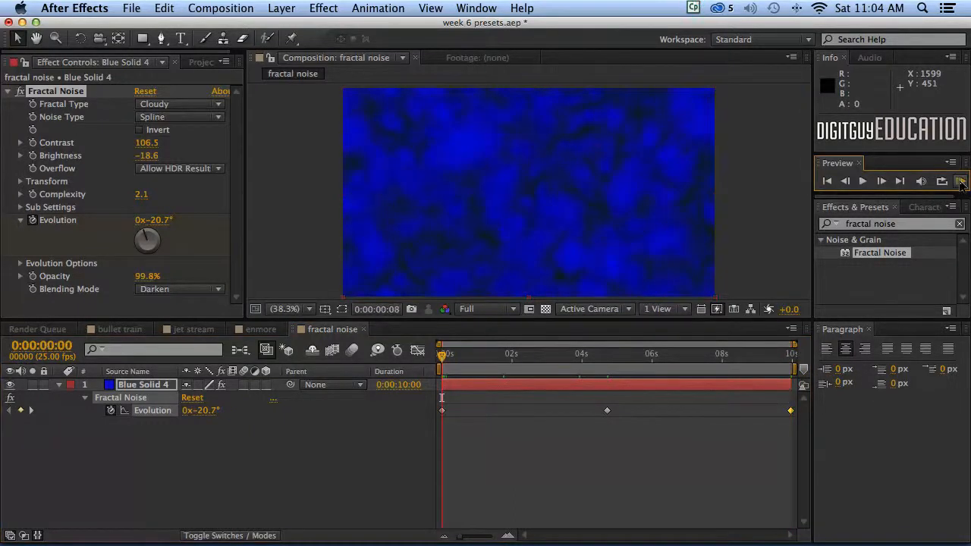